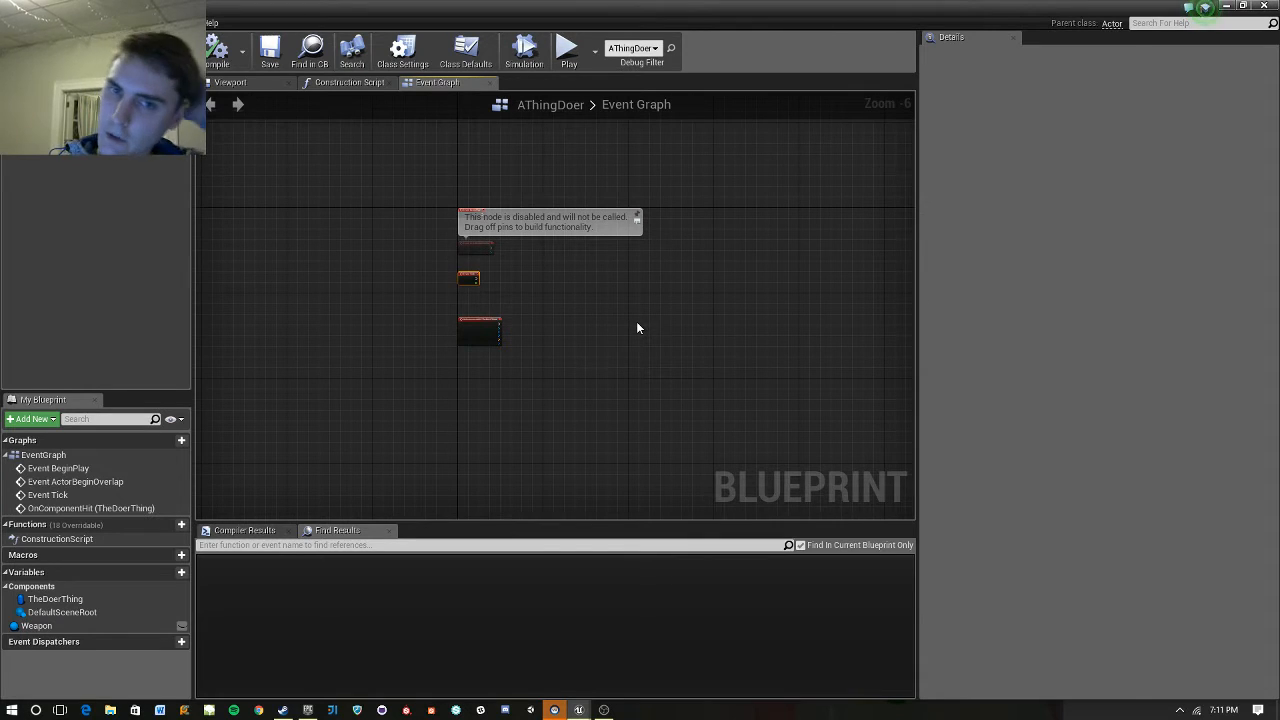
mouse_move(576, 304)
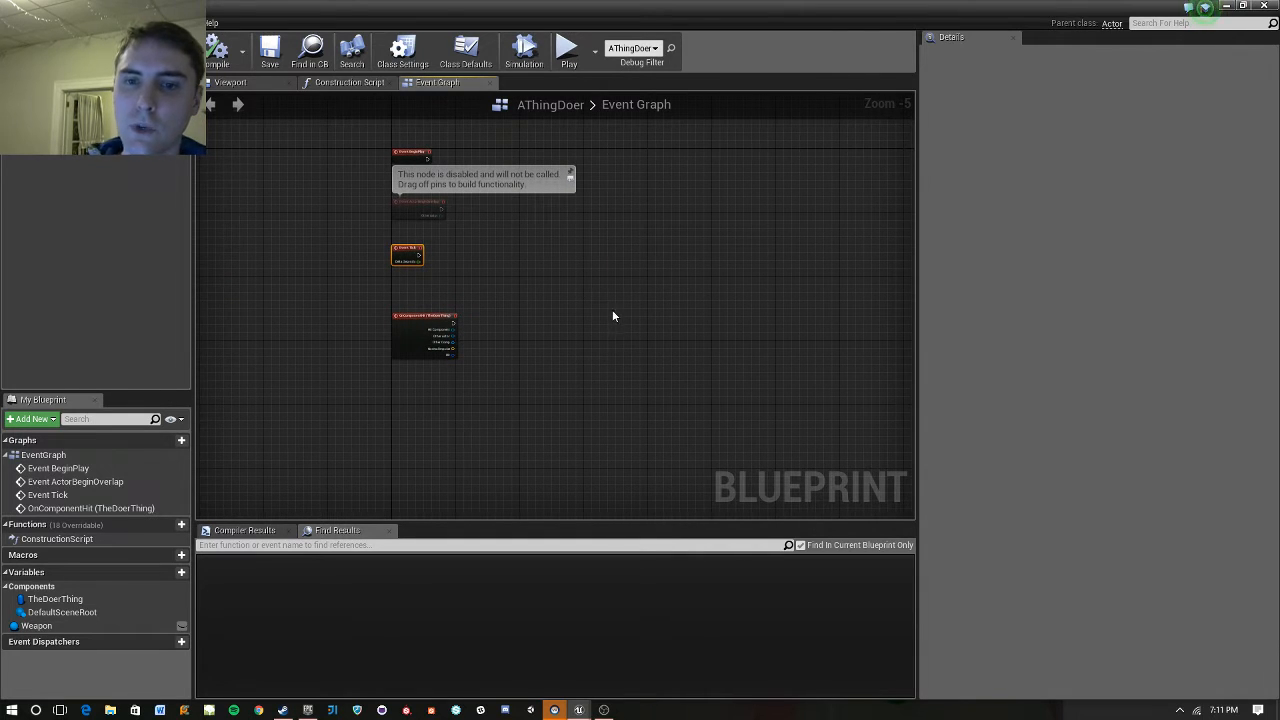
Search the graph's node actions for 'Addtime' to find Add Timeline.
drag(612, 316, 552, 294)
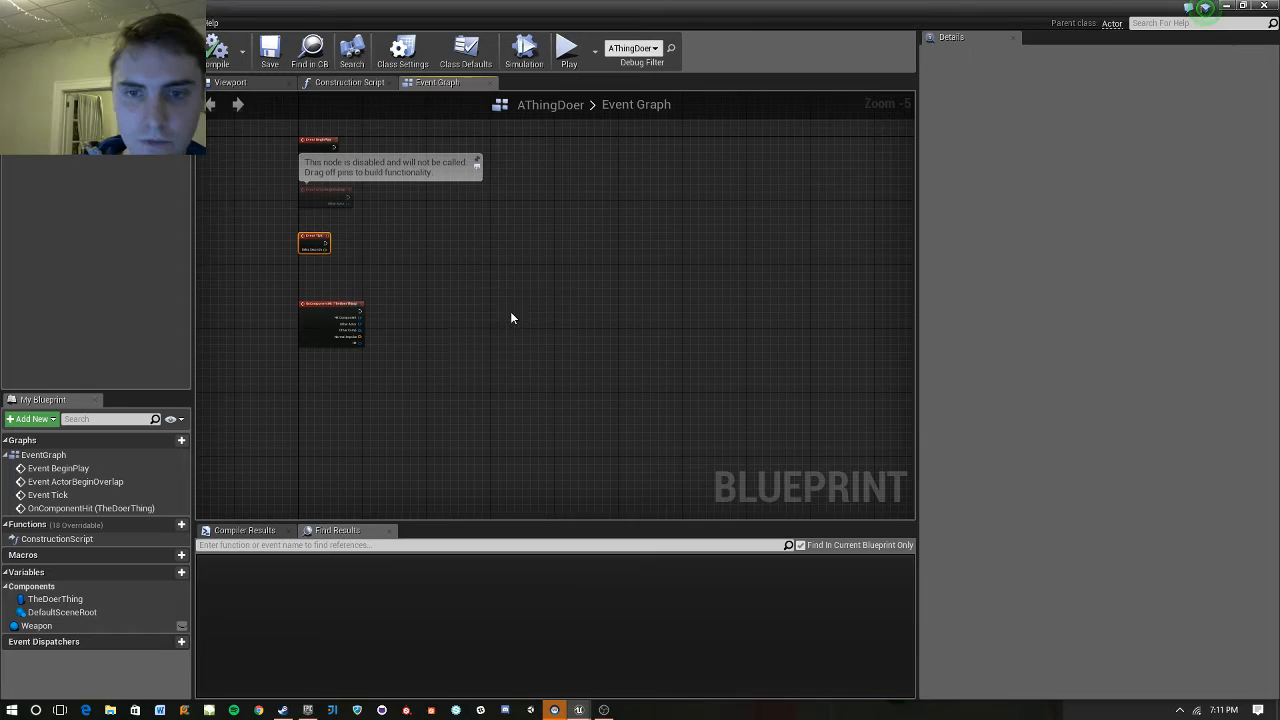
right_click(548, 322)
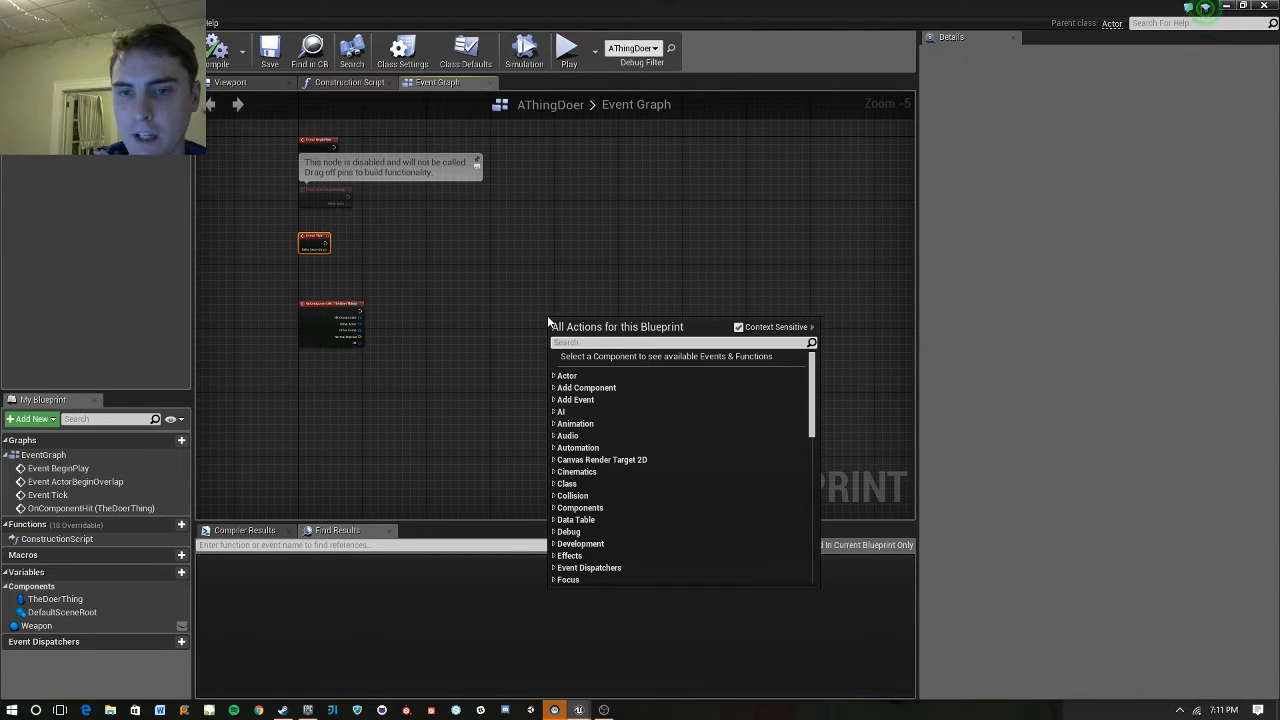
text(Addtime)
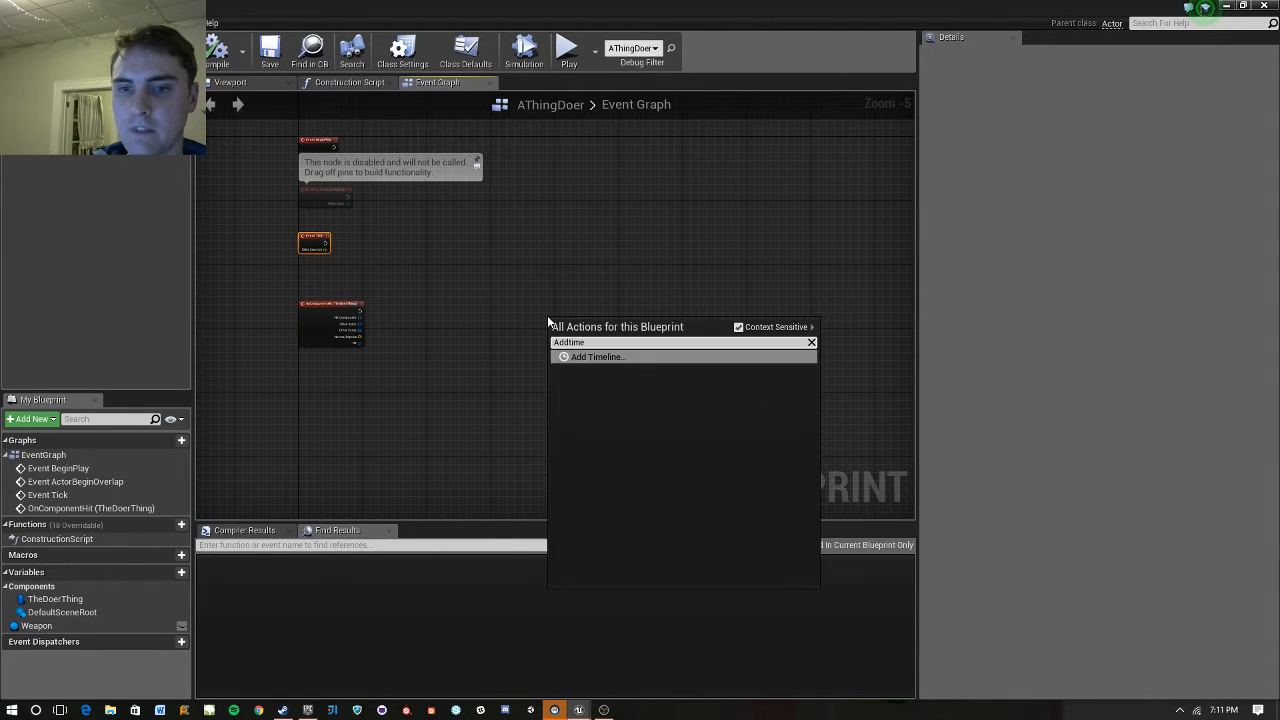
Add a Timeline node, view its editor, and name it OurTimeLine.
click(598, 356)
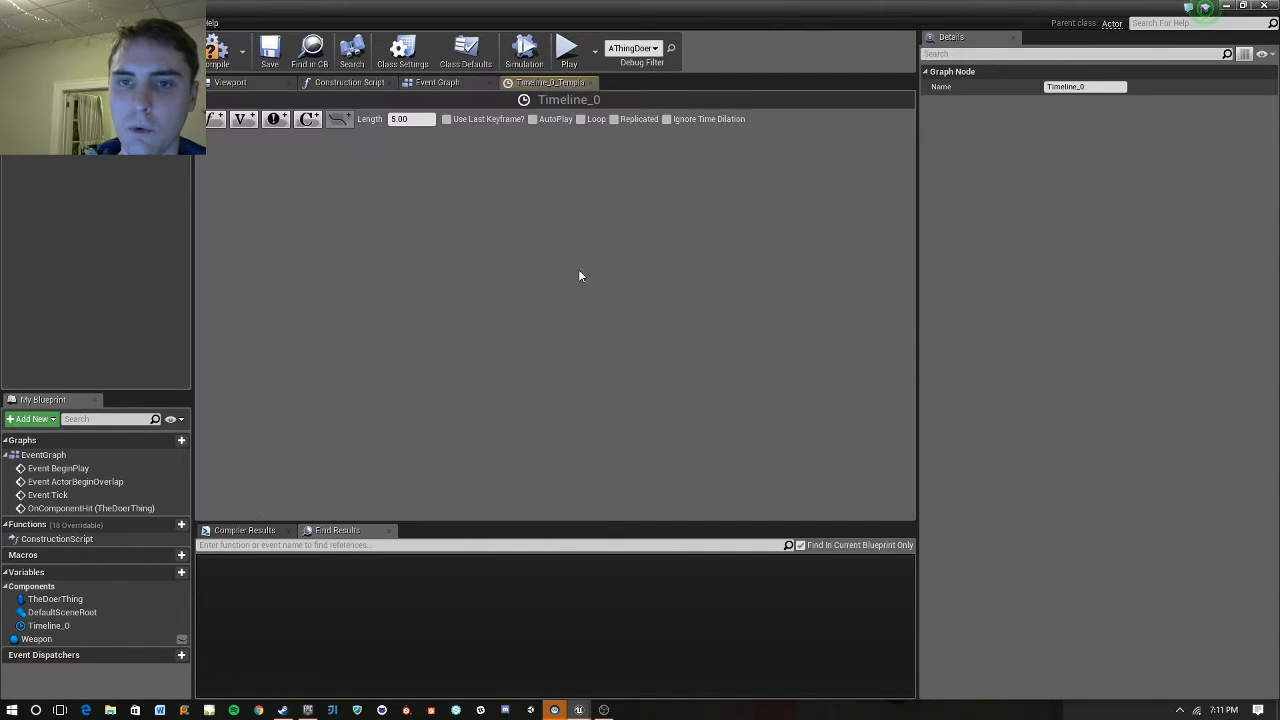
click(408, 120)
text(3)
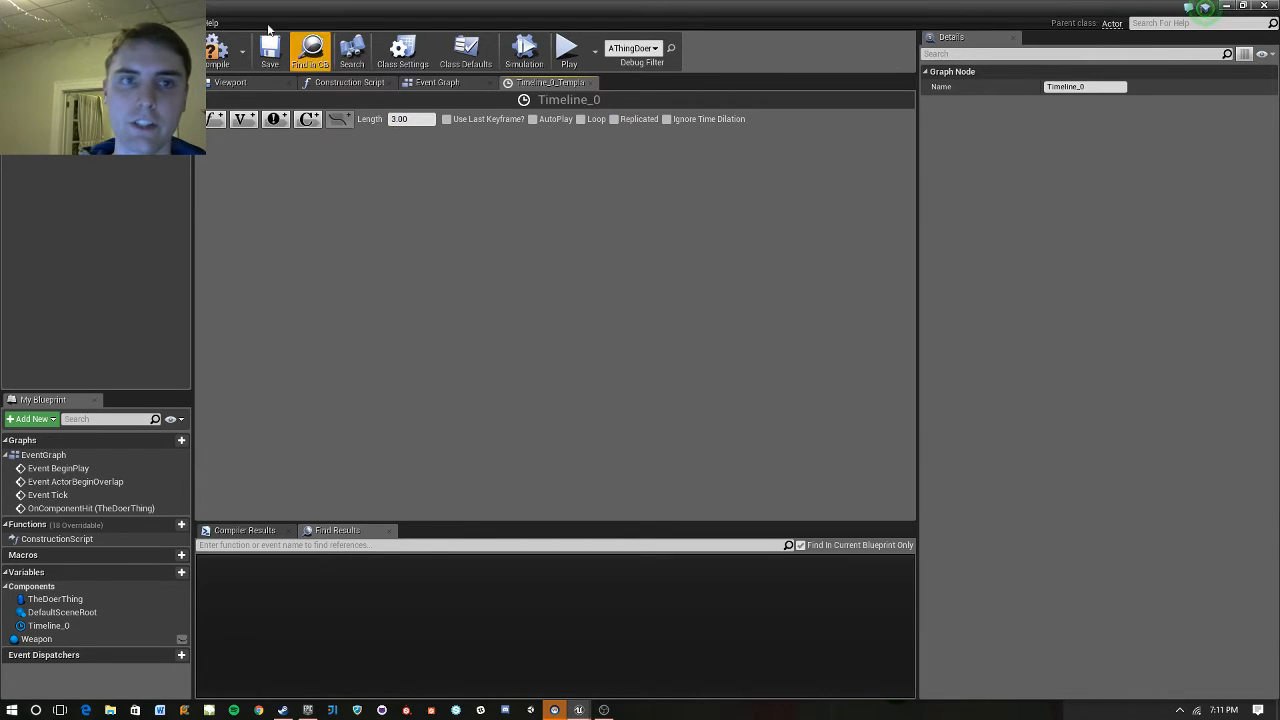
mouse_move(590, 84)
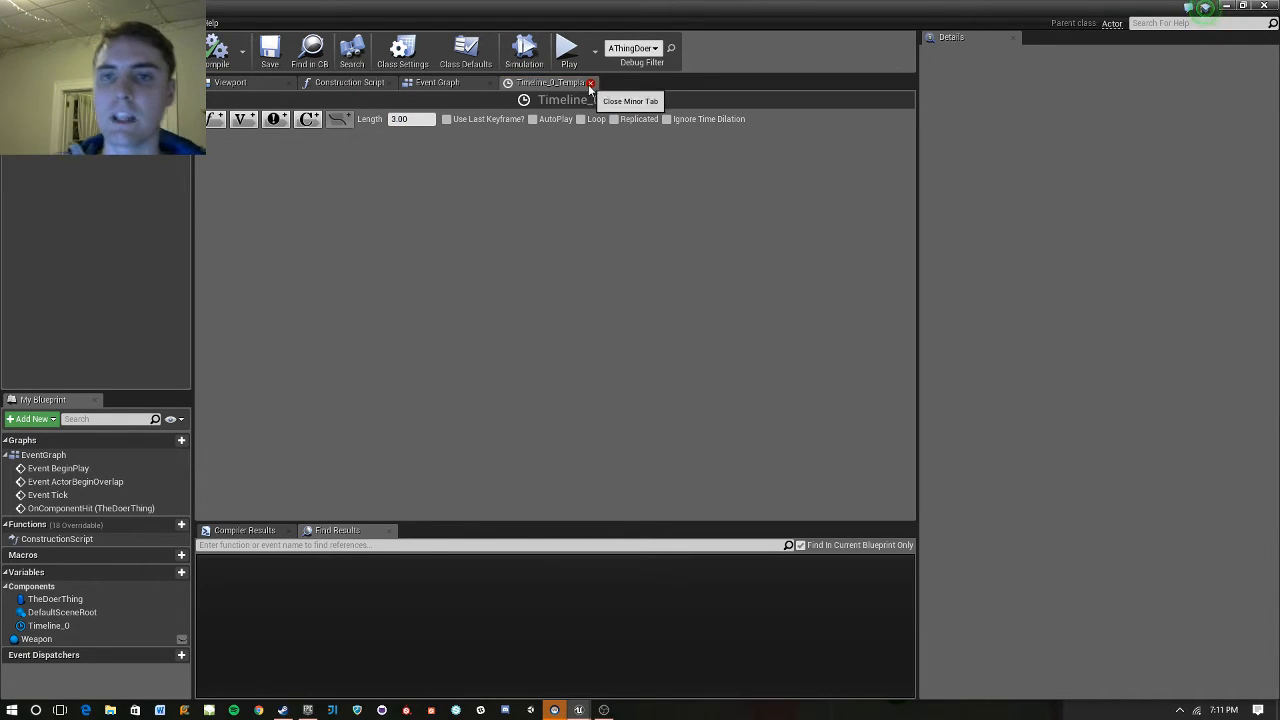
click(590, 82)
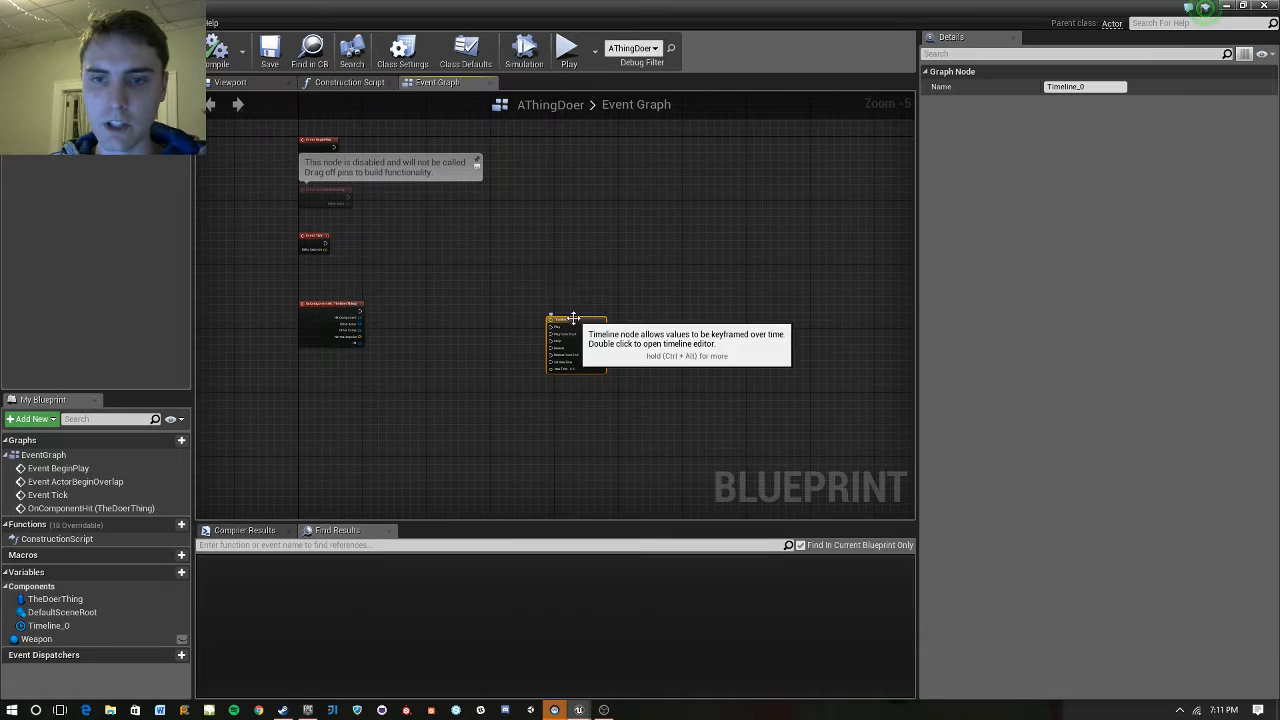
double_click(576, 344)
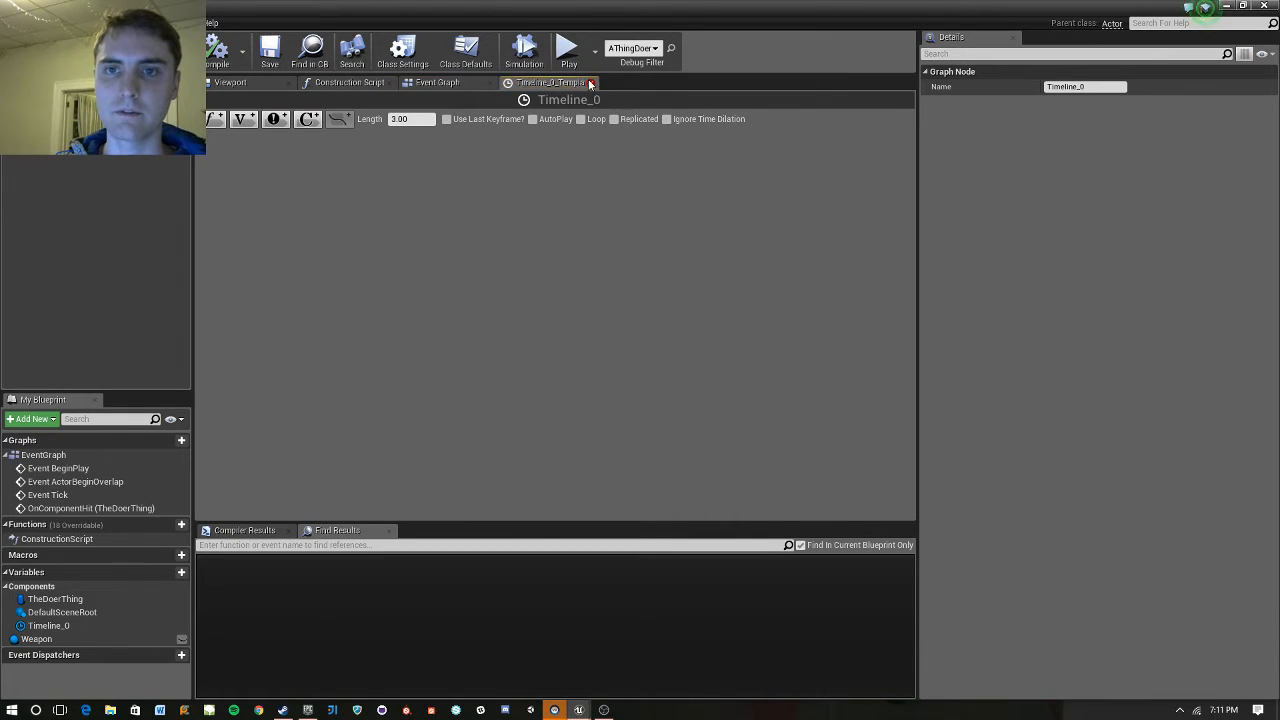
click(436, 82)
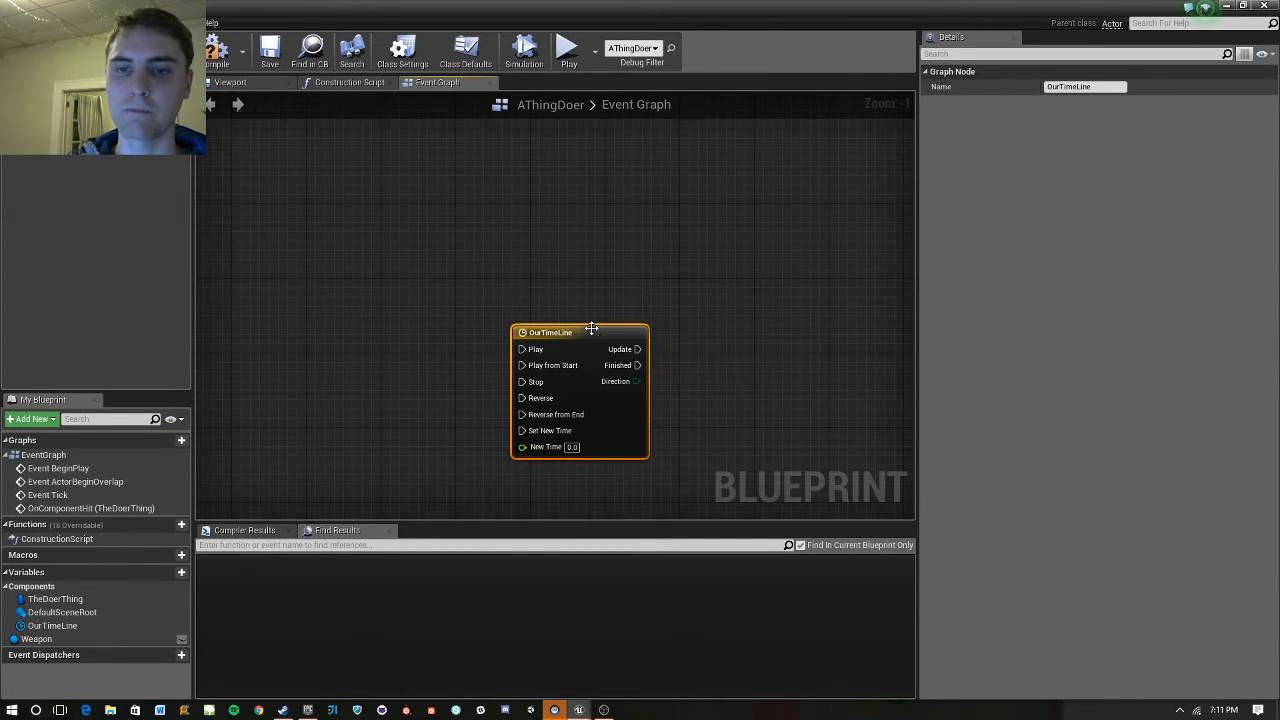
Zoom the graph and drag the OurTimeLine node up and to the left.
scroll(down, 3)
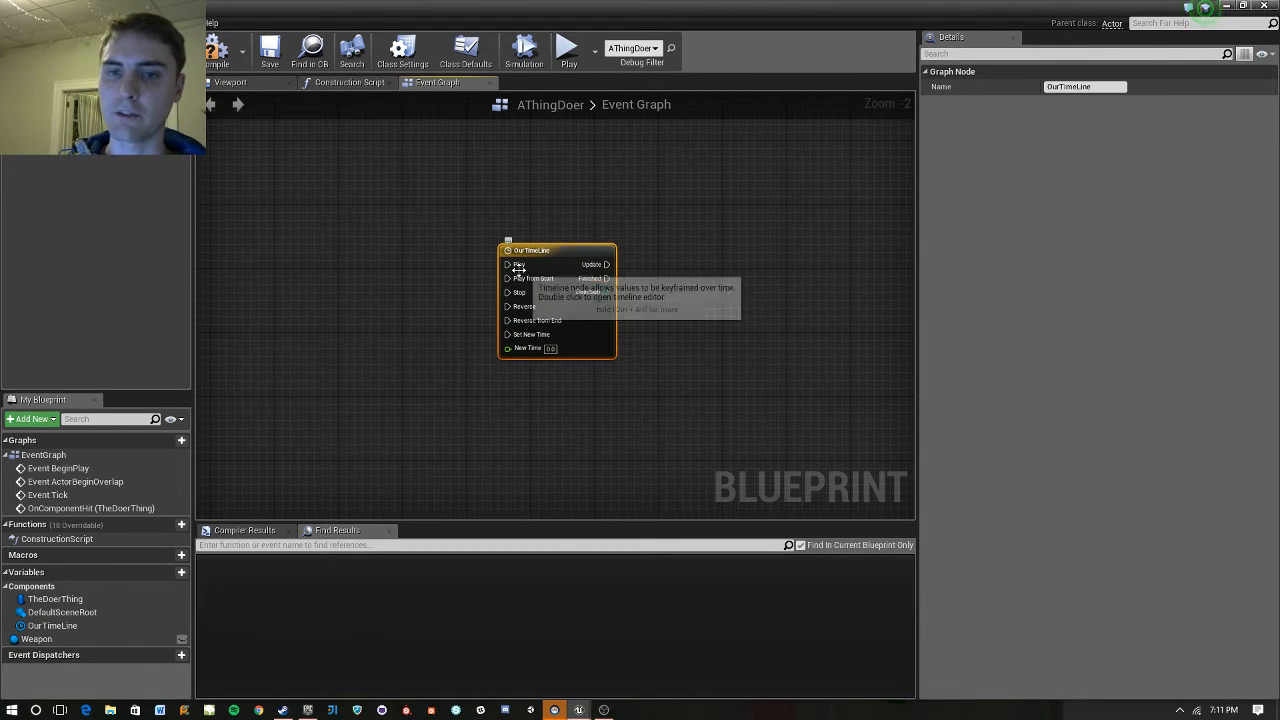
drag(608, 264, 660, 256)
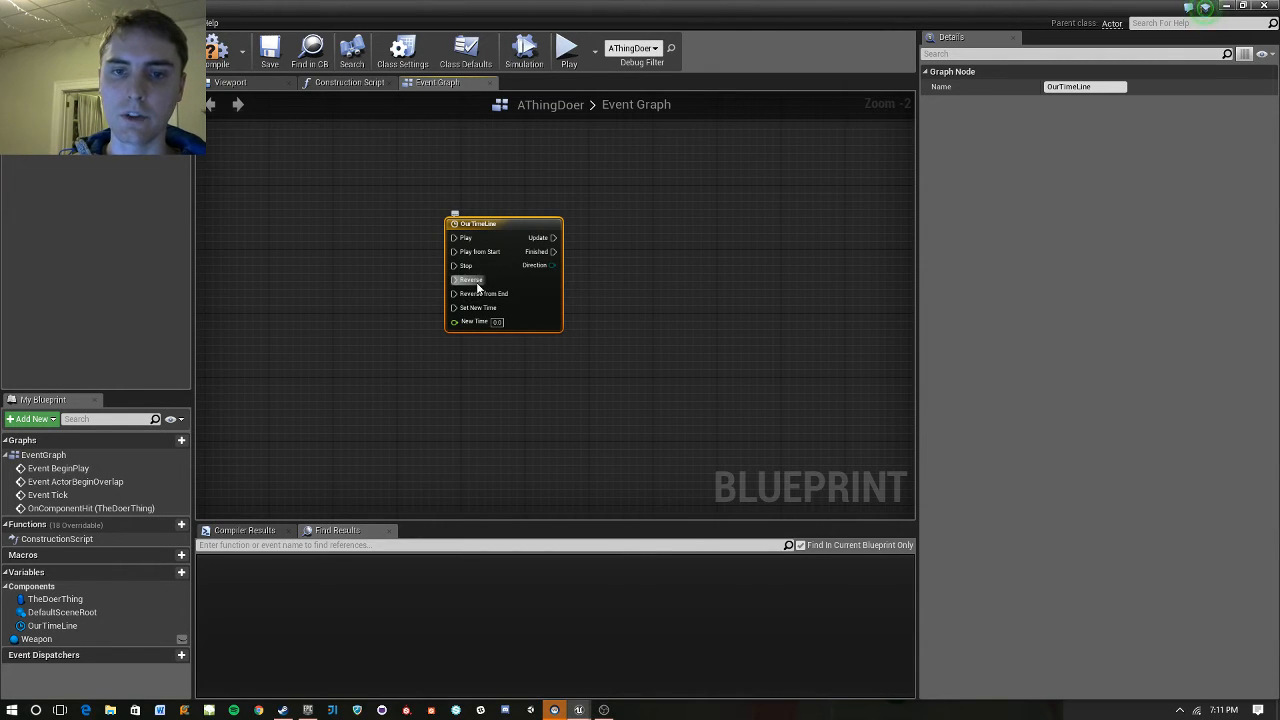
mouse_move(478, 308)
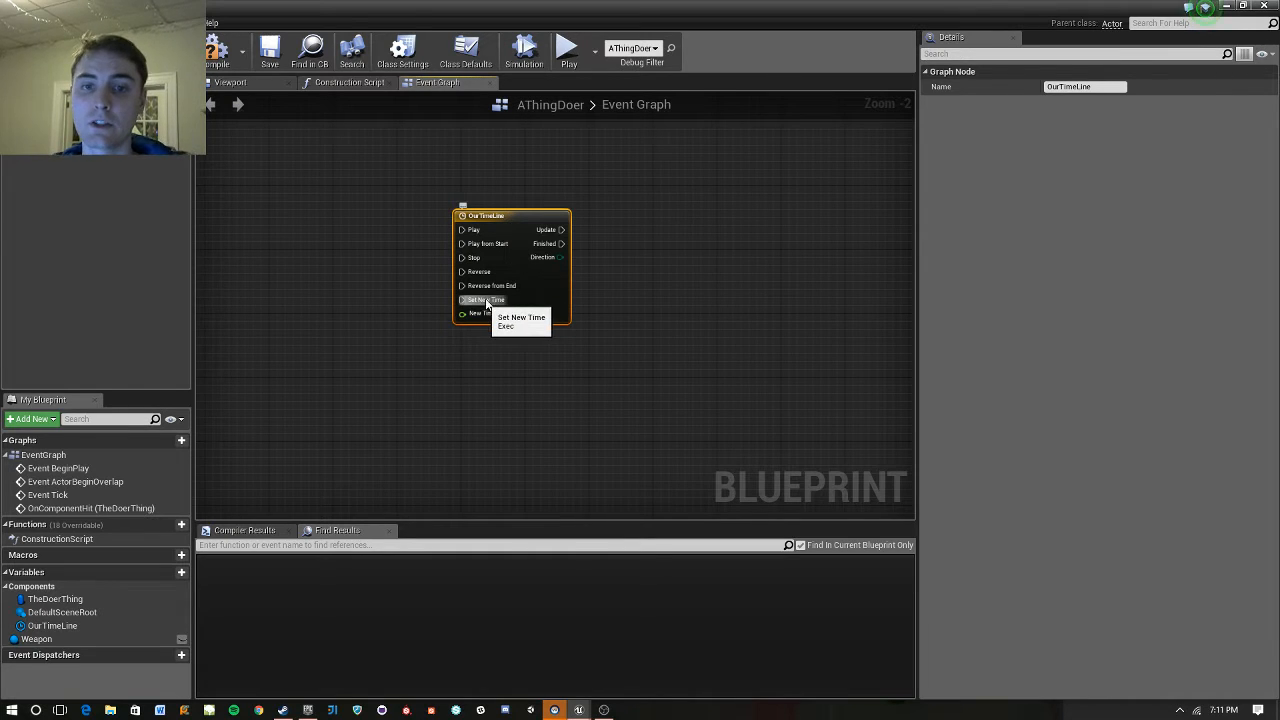
mouse_move(616, 258)
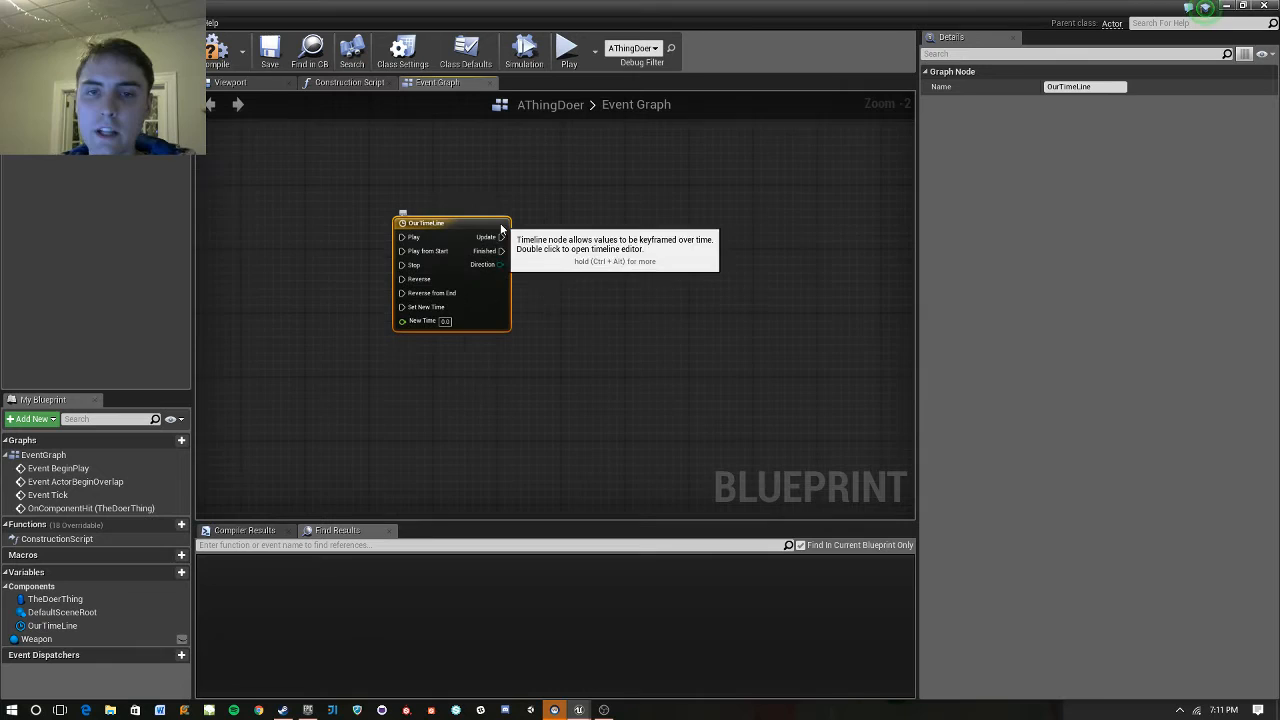
scroll(down, 3)
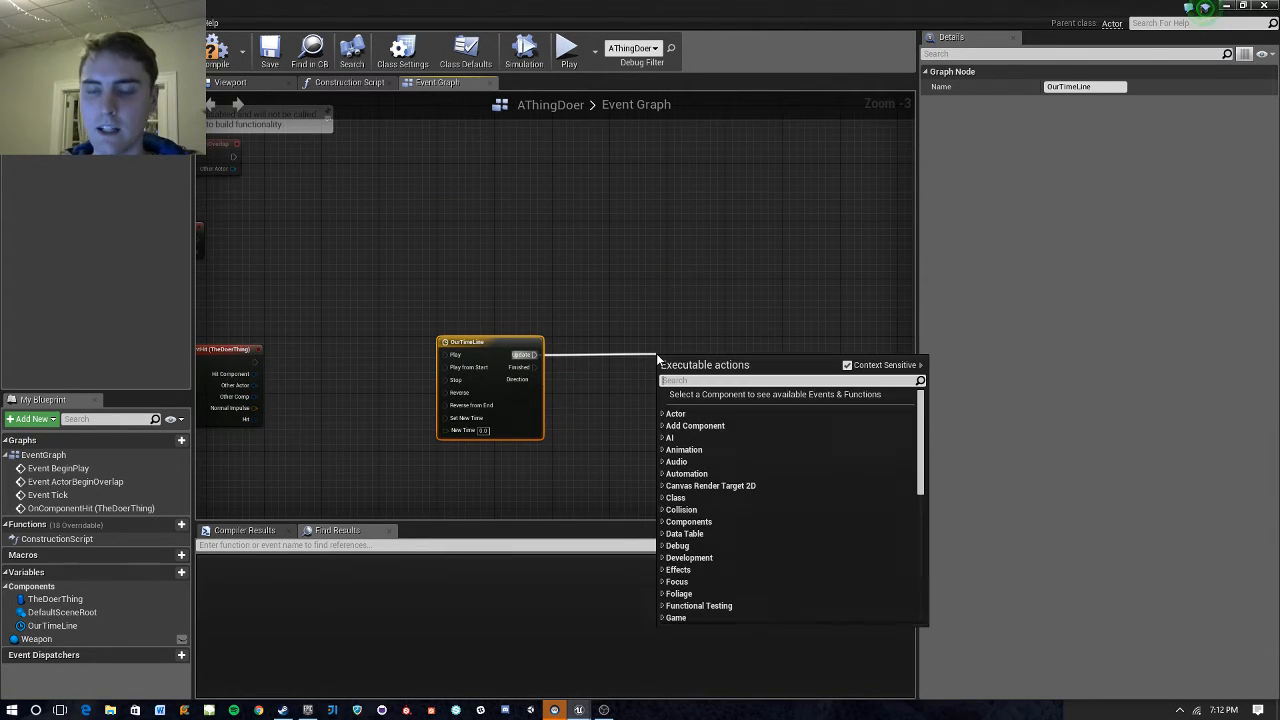
Add a Print String node wired to OurTimeLine's Update output.
text(print)
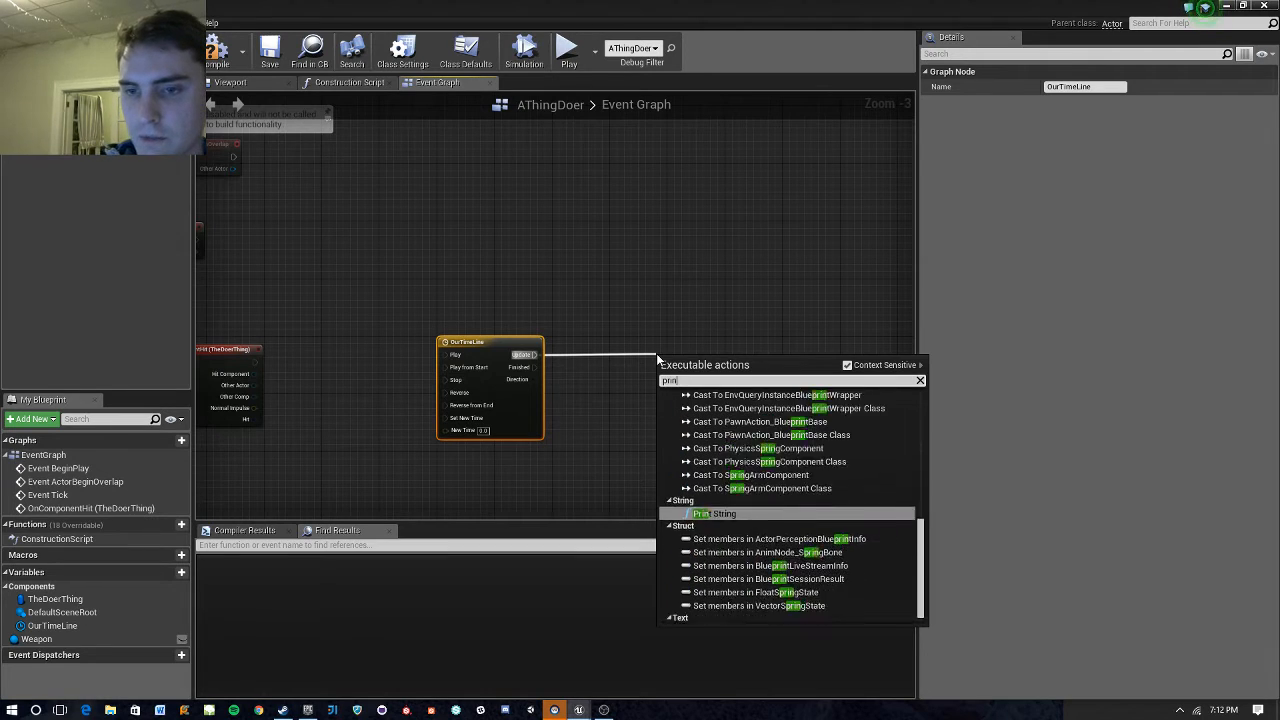
click(716, 512)
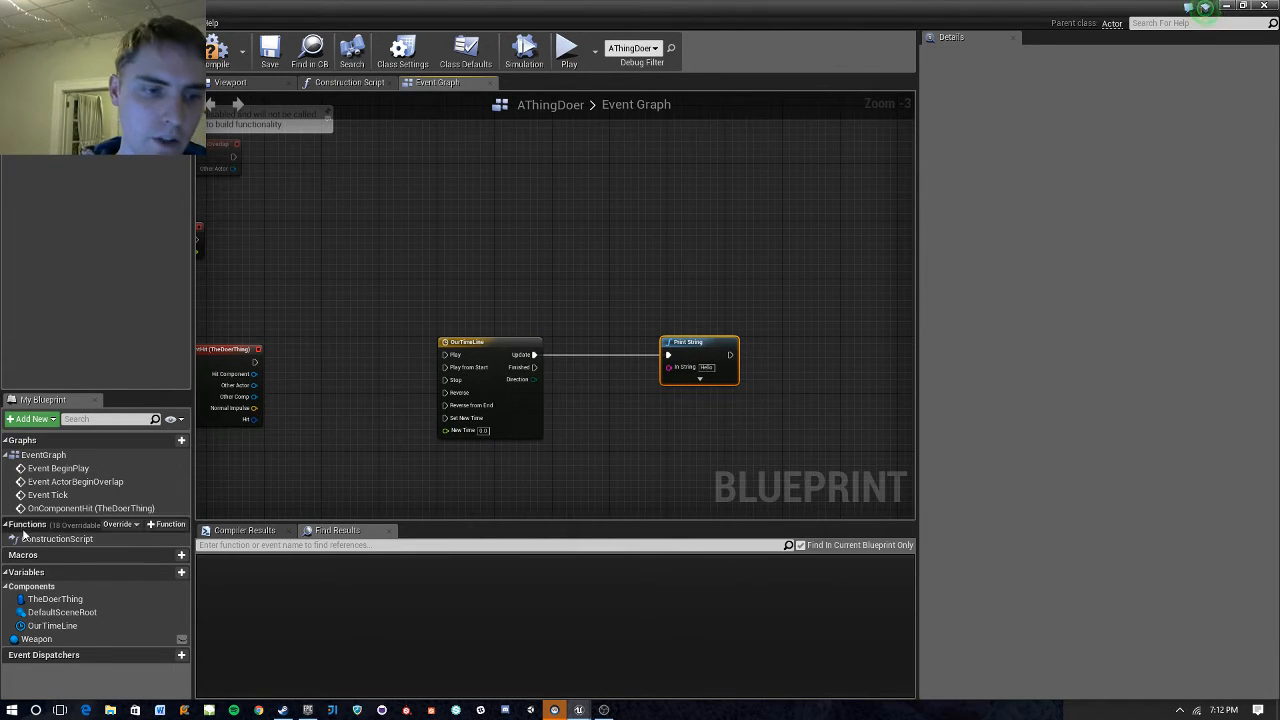
Create a Float variable named Number and place its getter in the graph.
click(180, 572)
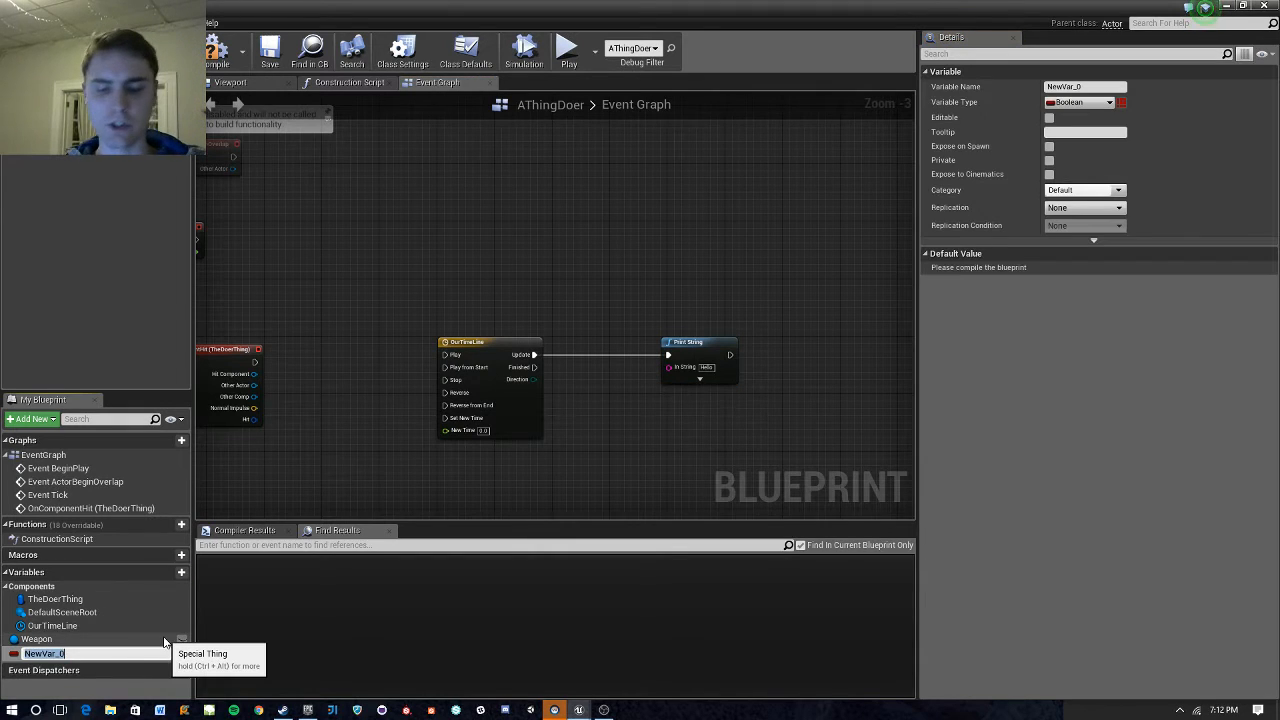
text(Number)
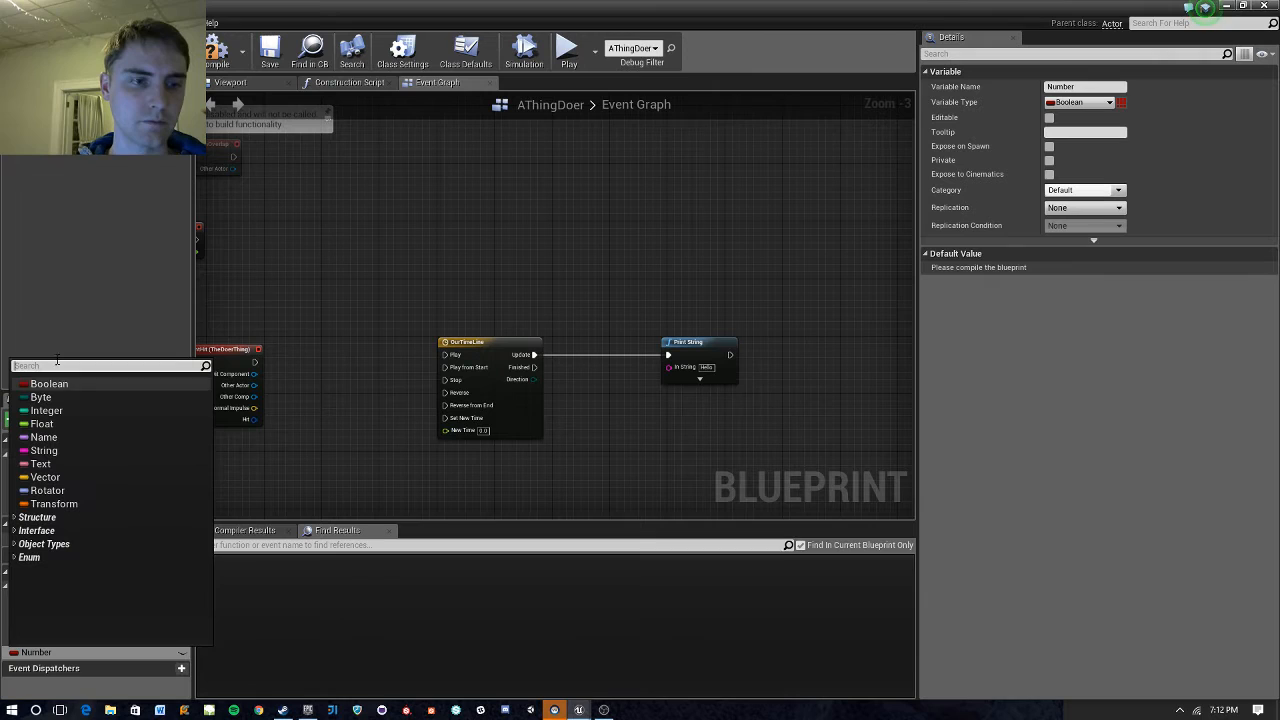
mouse_move(42, 424)
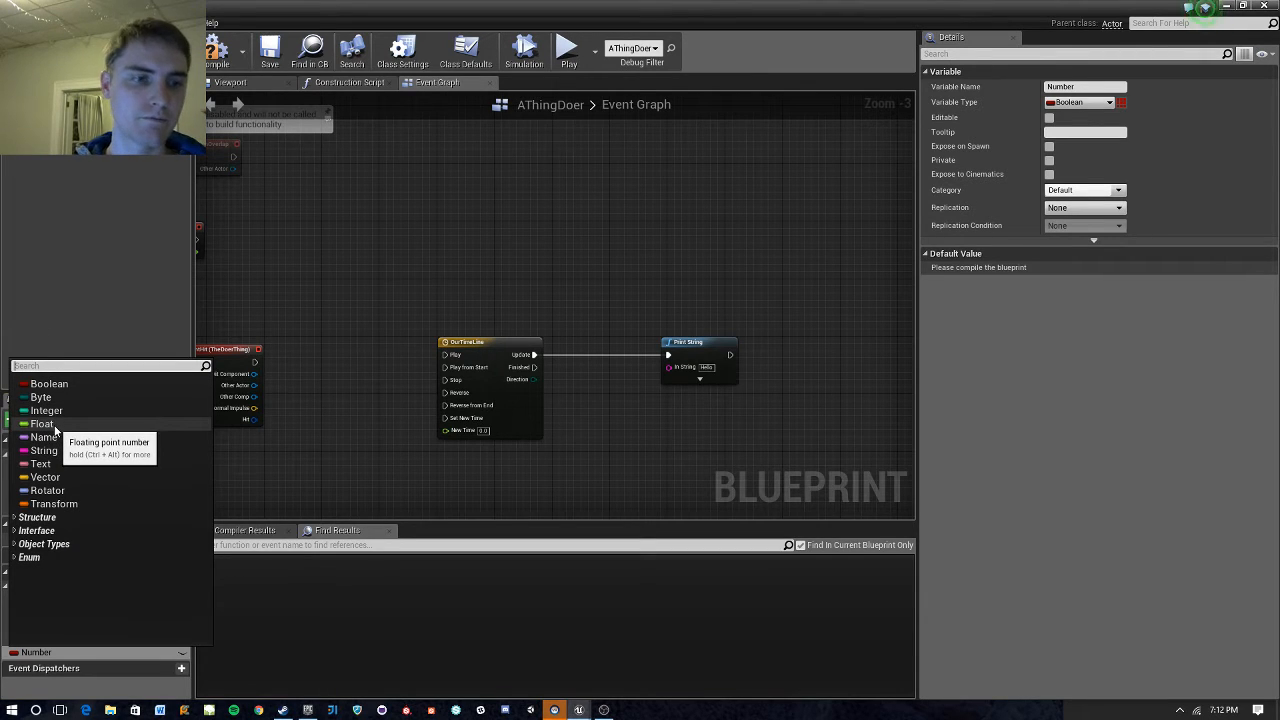
click(42, 424)
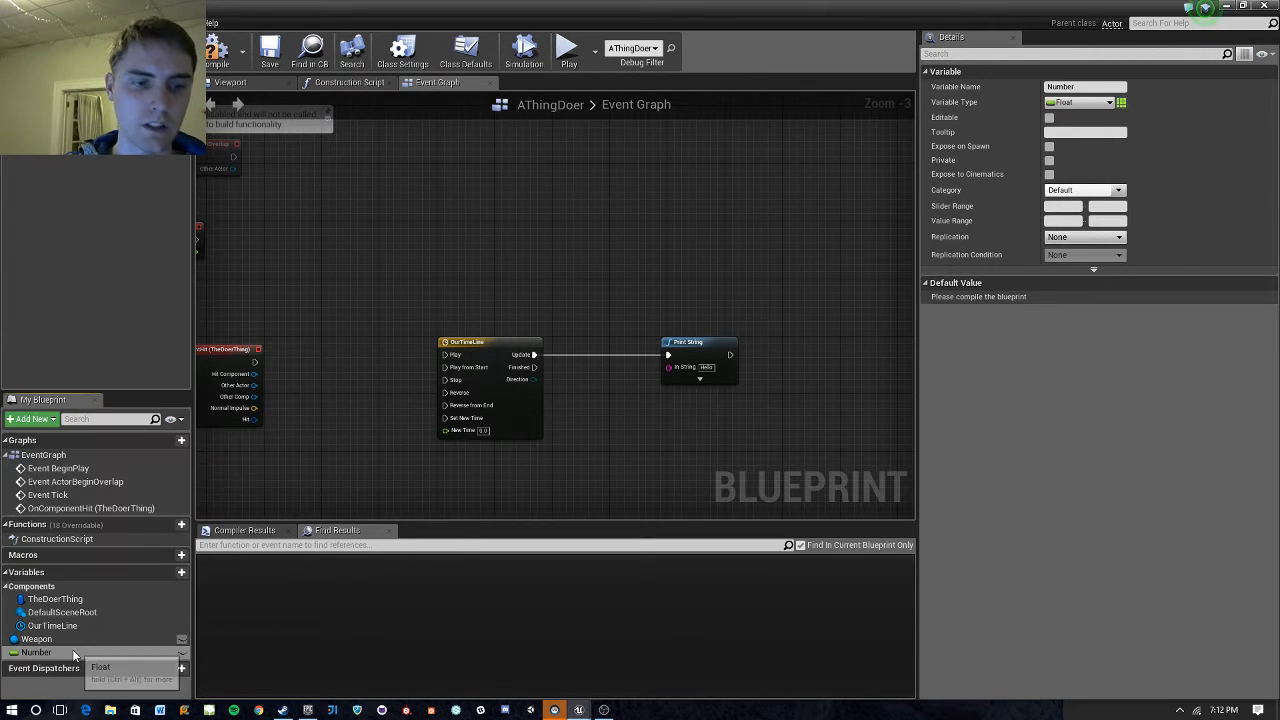
drag(36, 652, 576, 440)
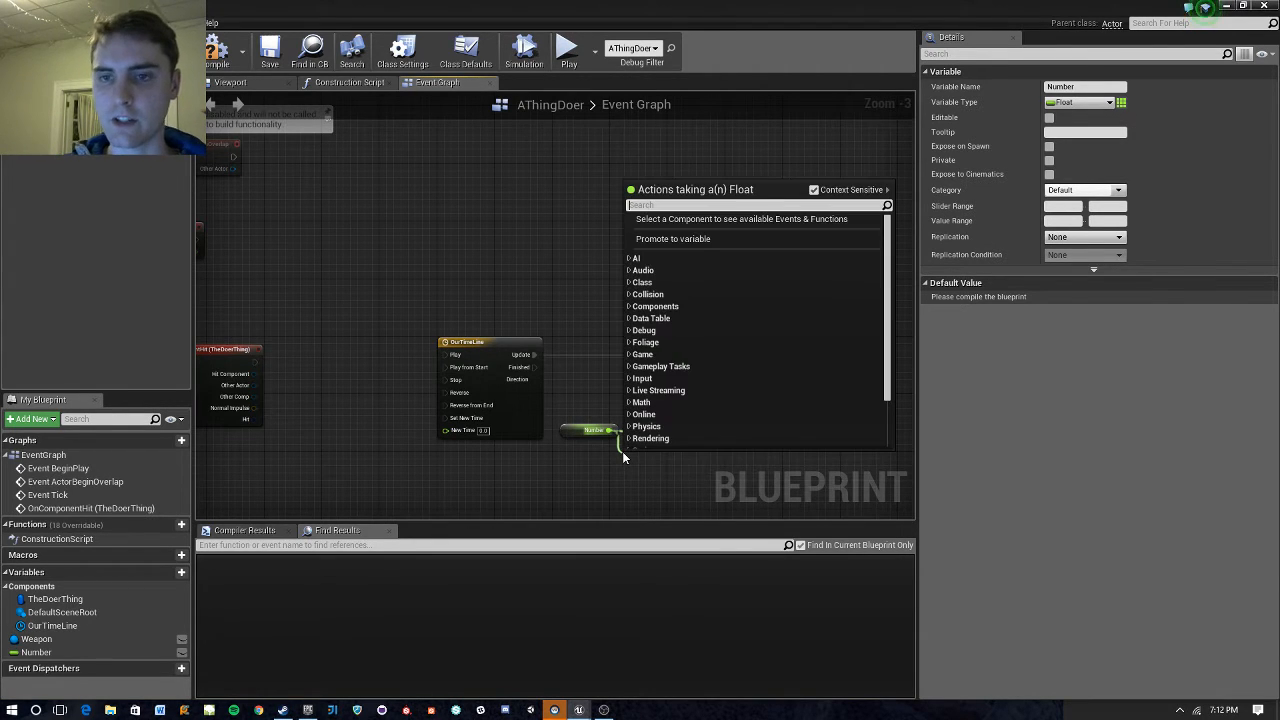
Wire a float add into Set Number between Update and Print String, then compile.
scroll(down, 3)
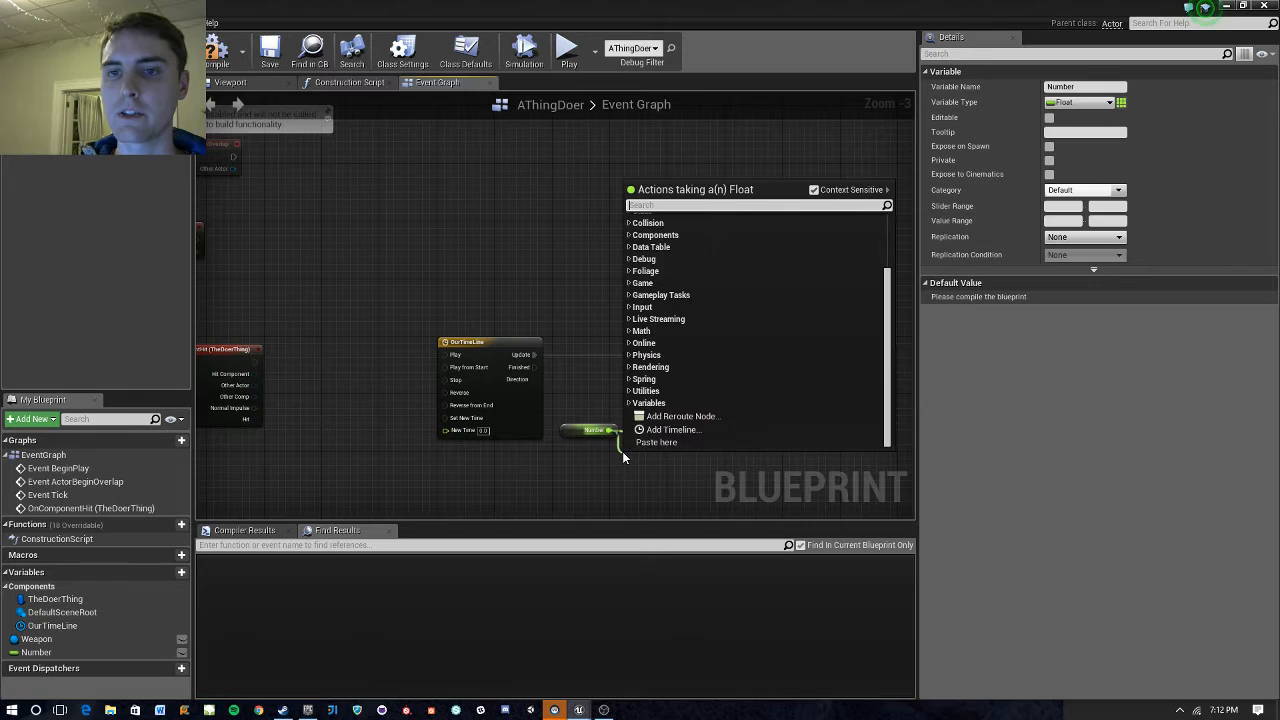
text(plus)
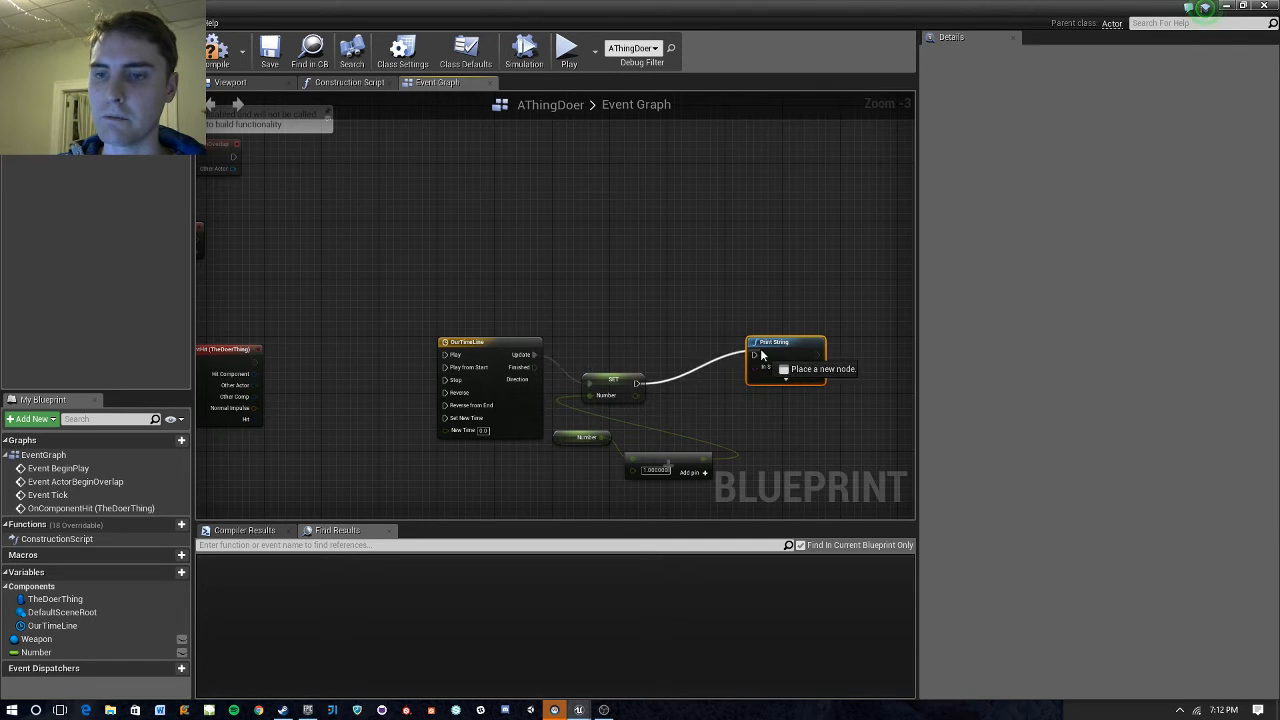
click(640, 370)
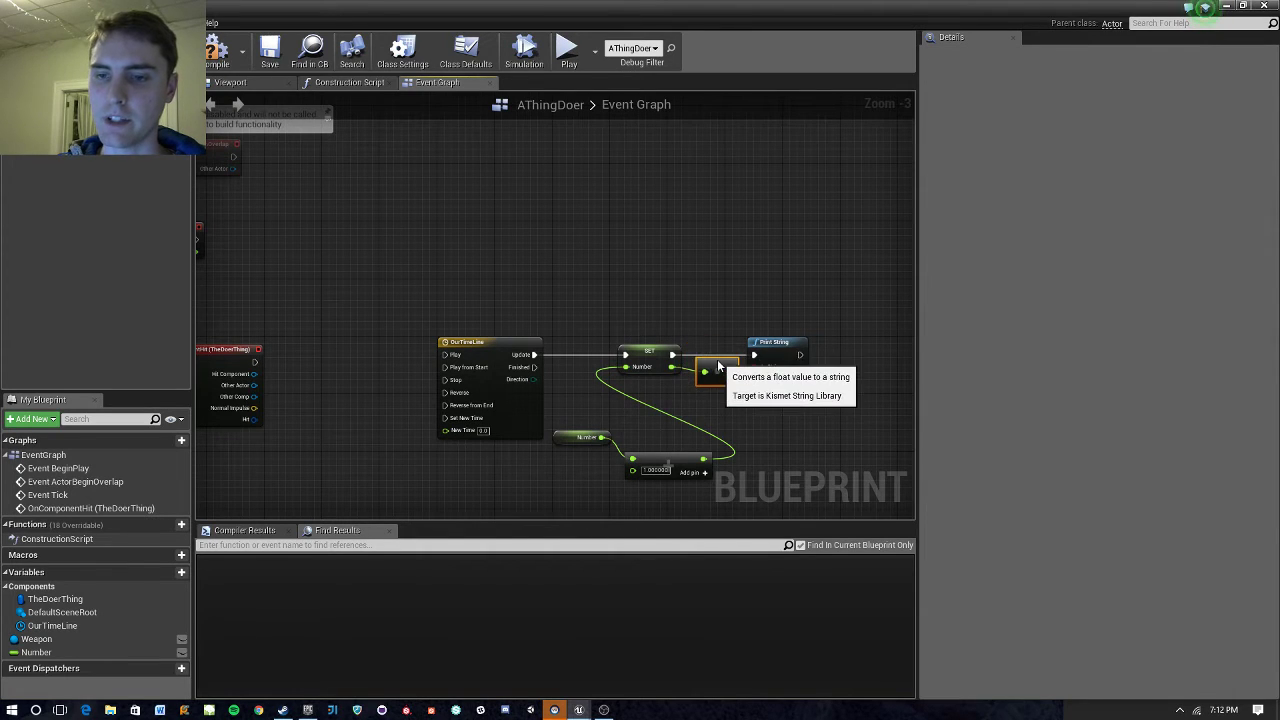
click(550, 466)
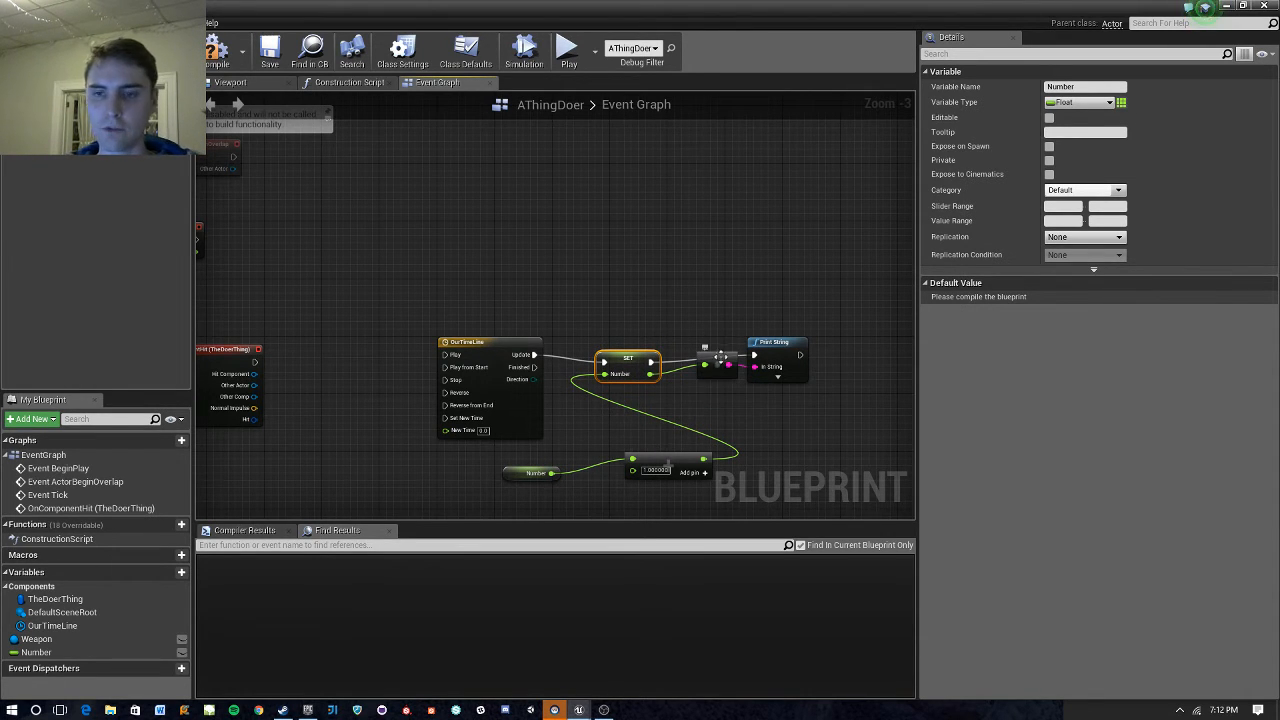
click(216, 52)
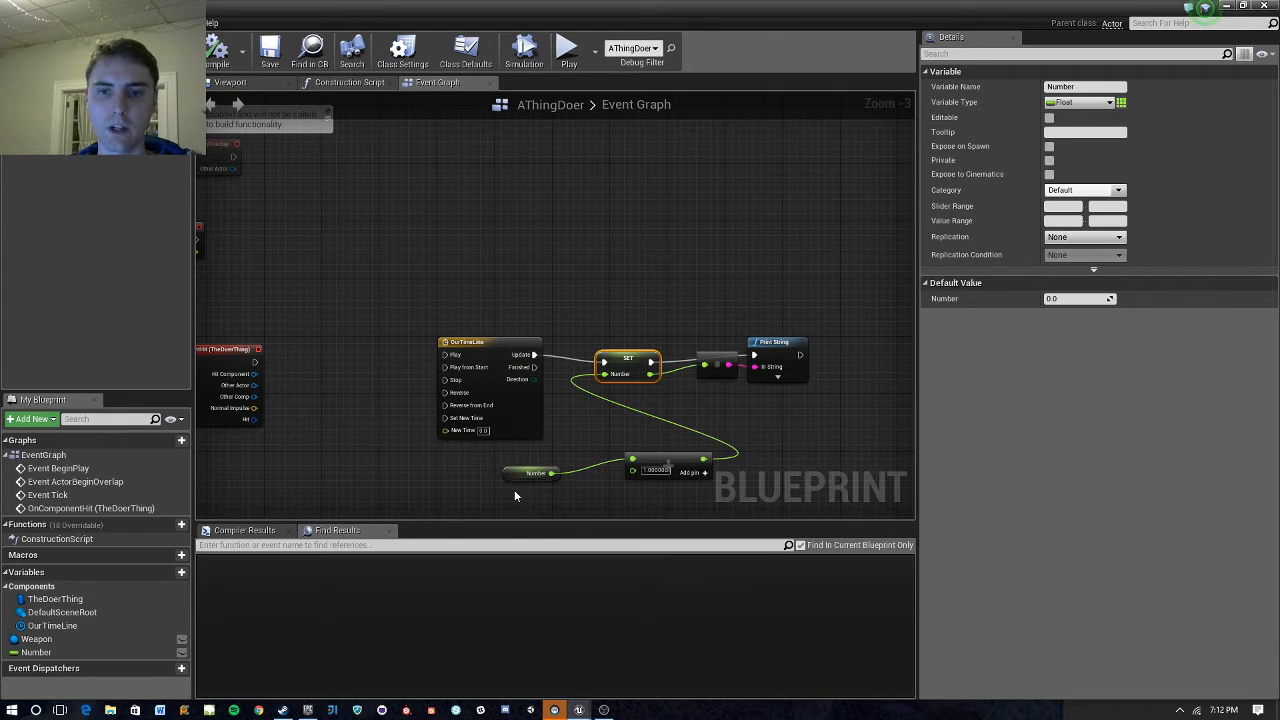
mouse_move(704, 356)
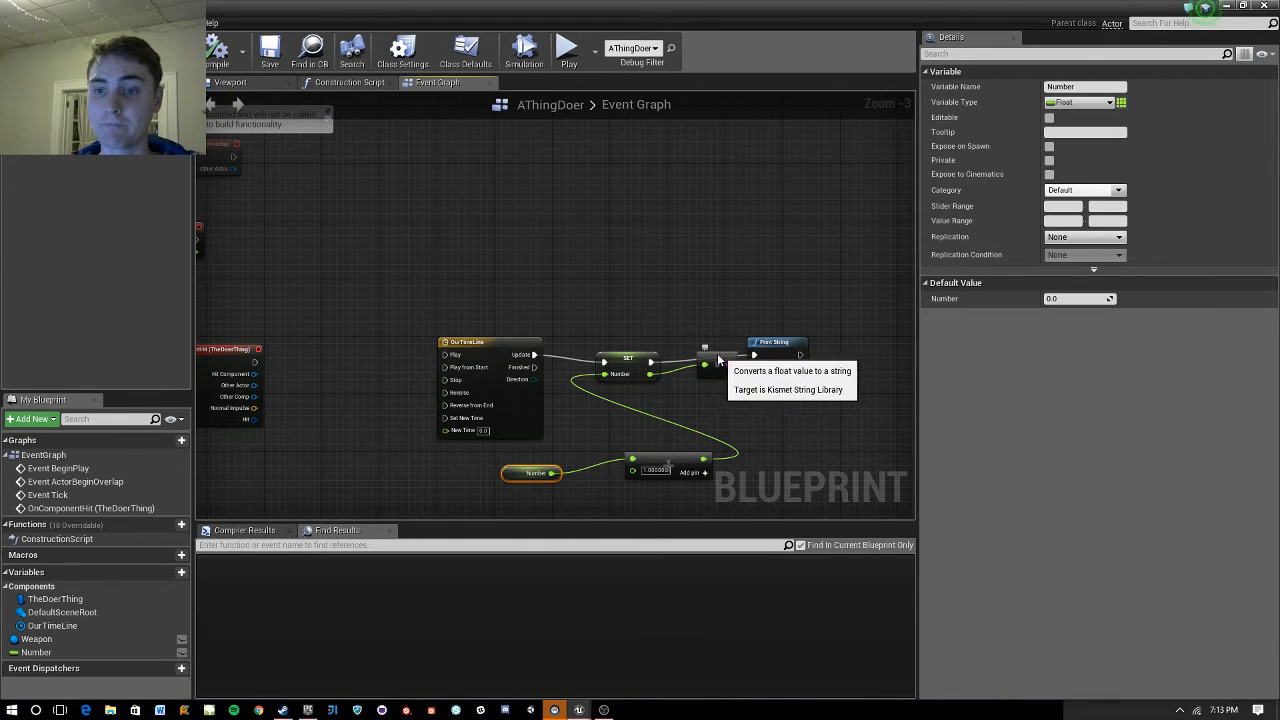
mouse_move(804, 336)
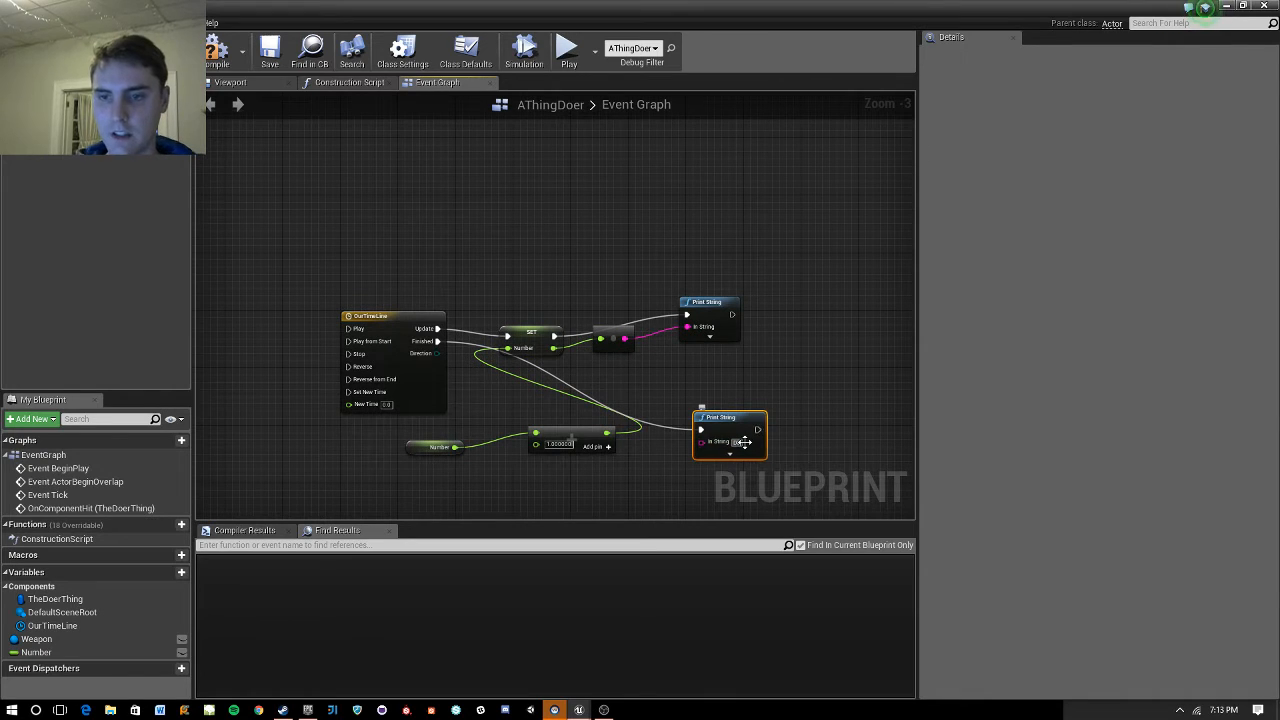
Add a second Print String node off OurTimeLine's Finished output.
scroll(down, 3)
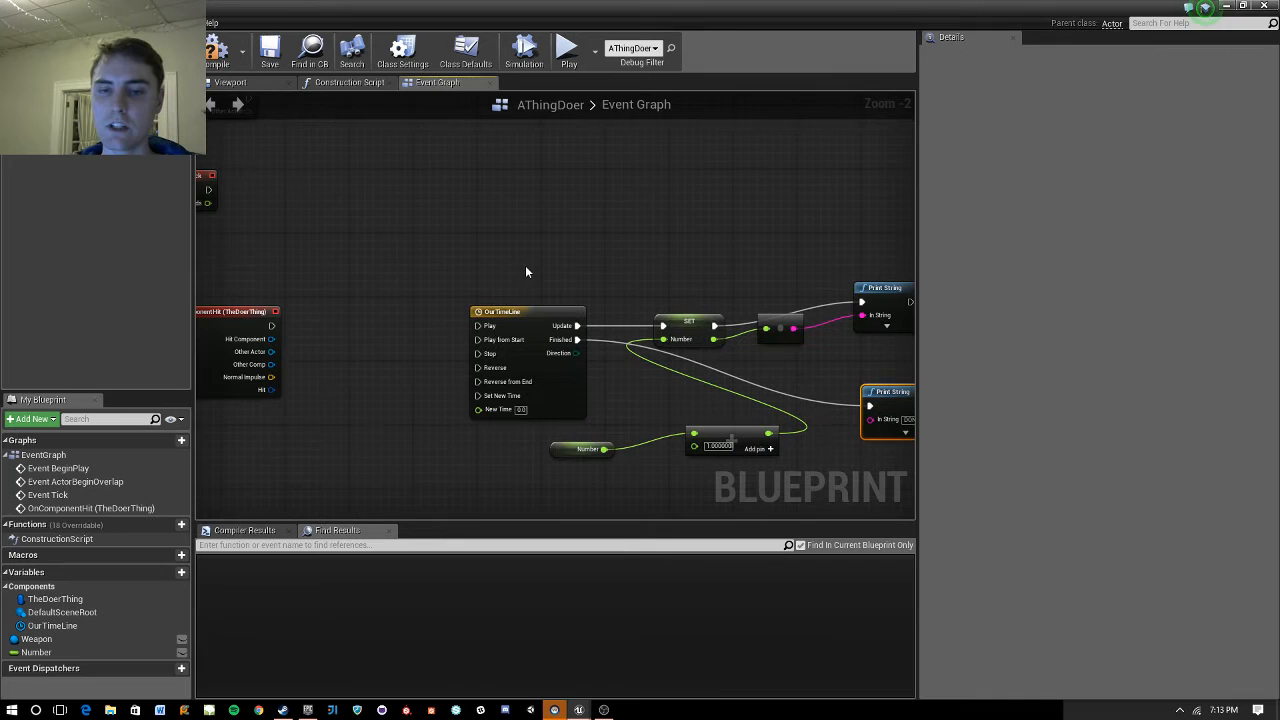
Add a Play from Start node for OurTimeLine near Event BeginPlay.
drag(528, 272, 544, 288)
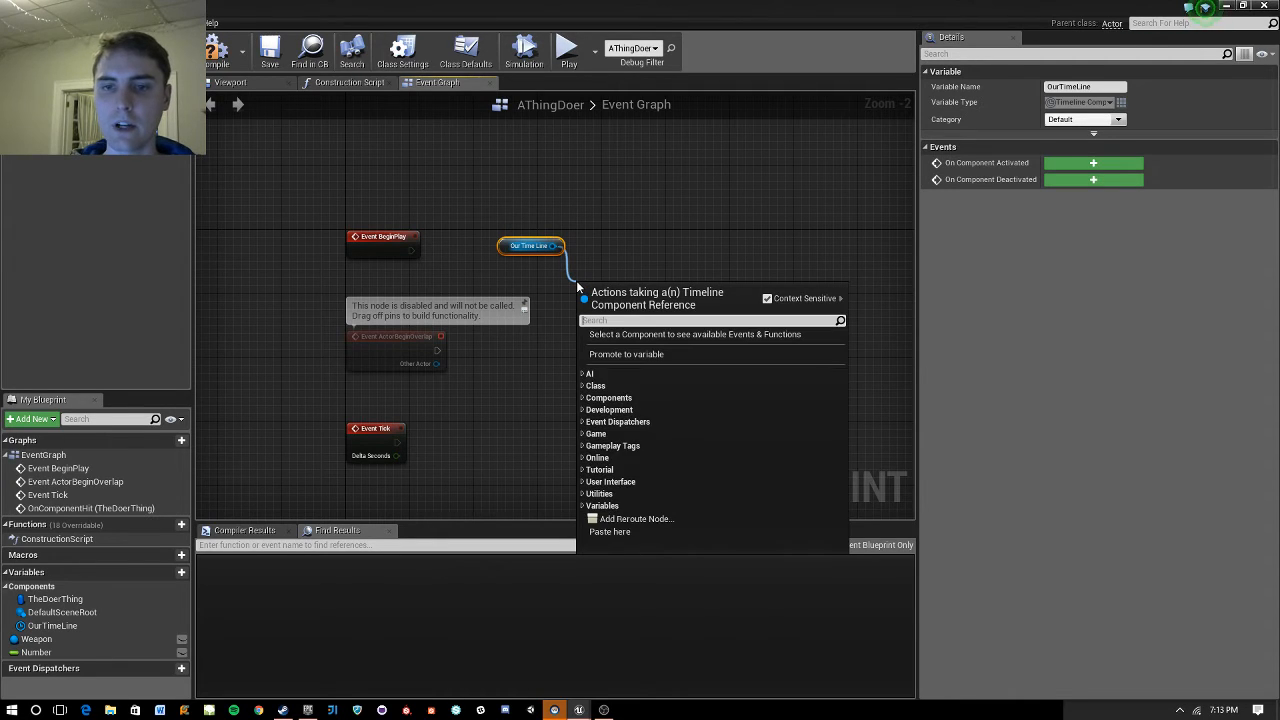
text(playfr)
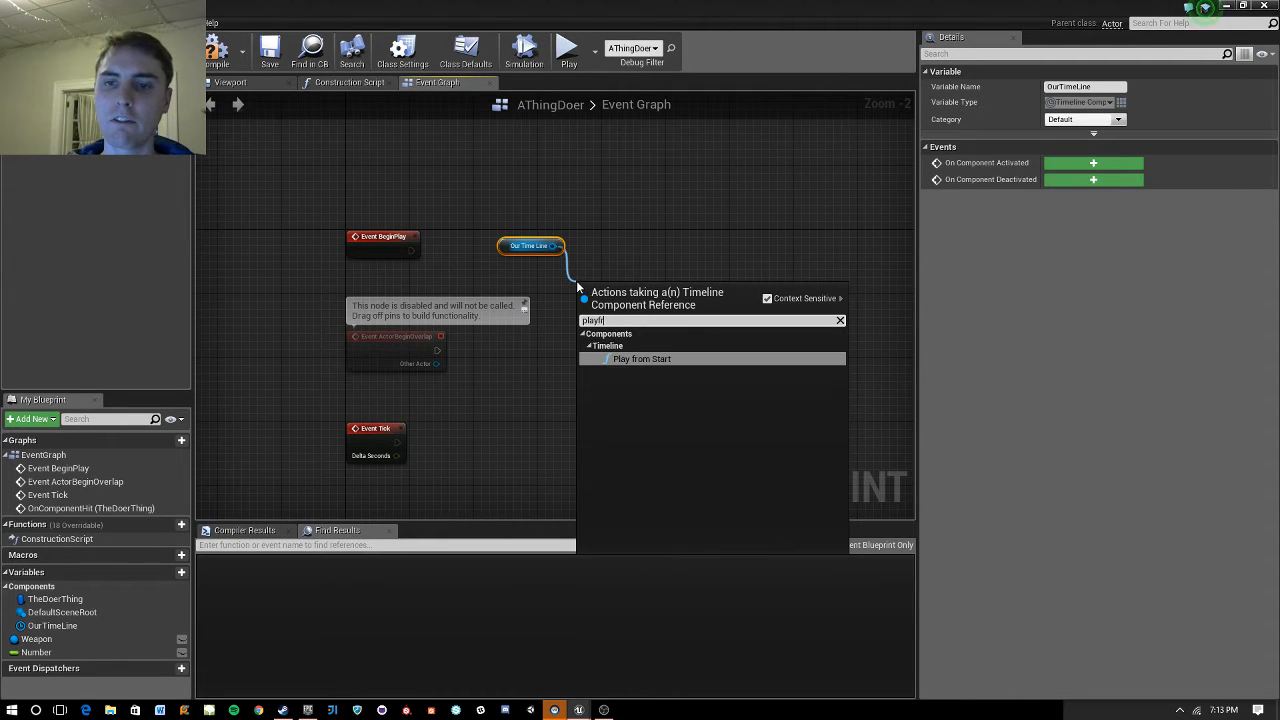
click(642, 358)
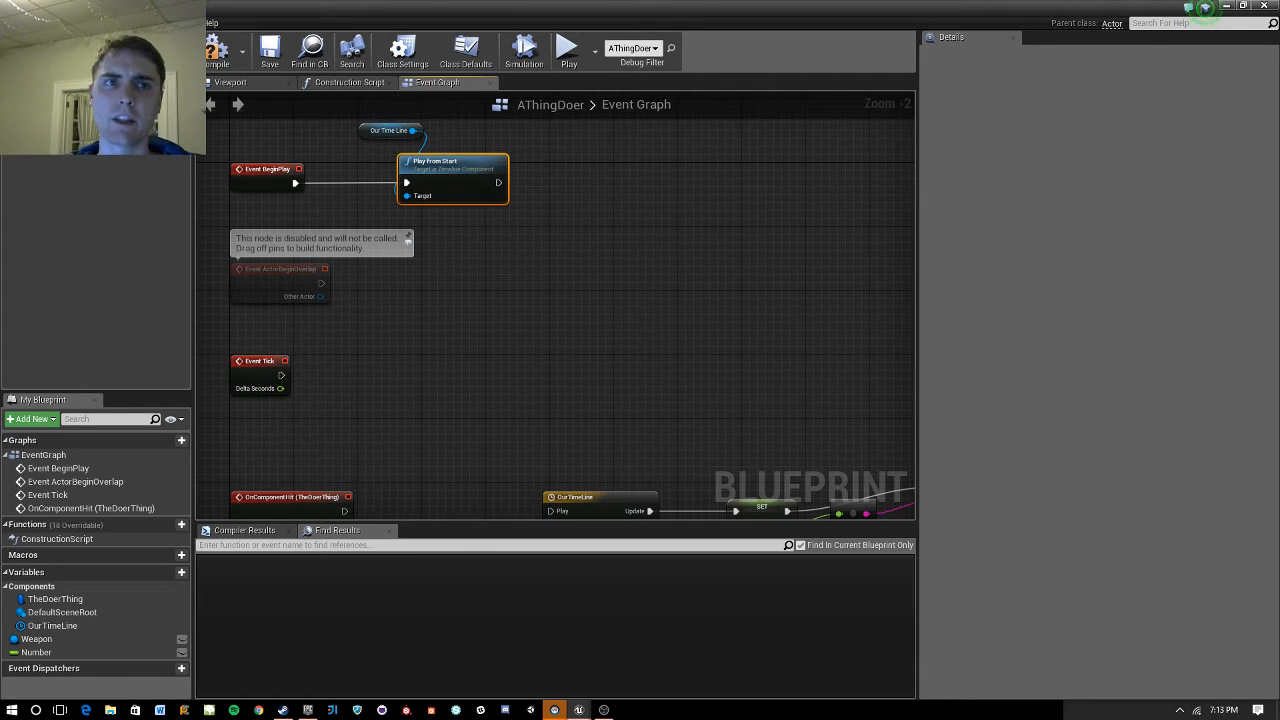
mouse_move(268, 50)
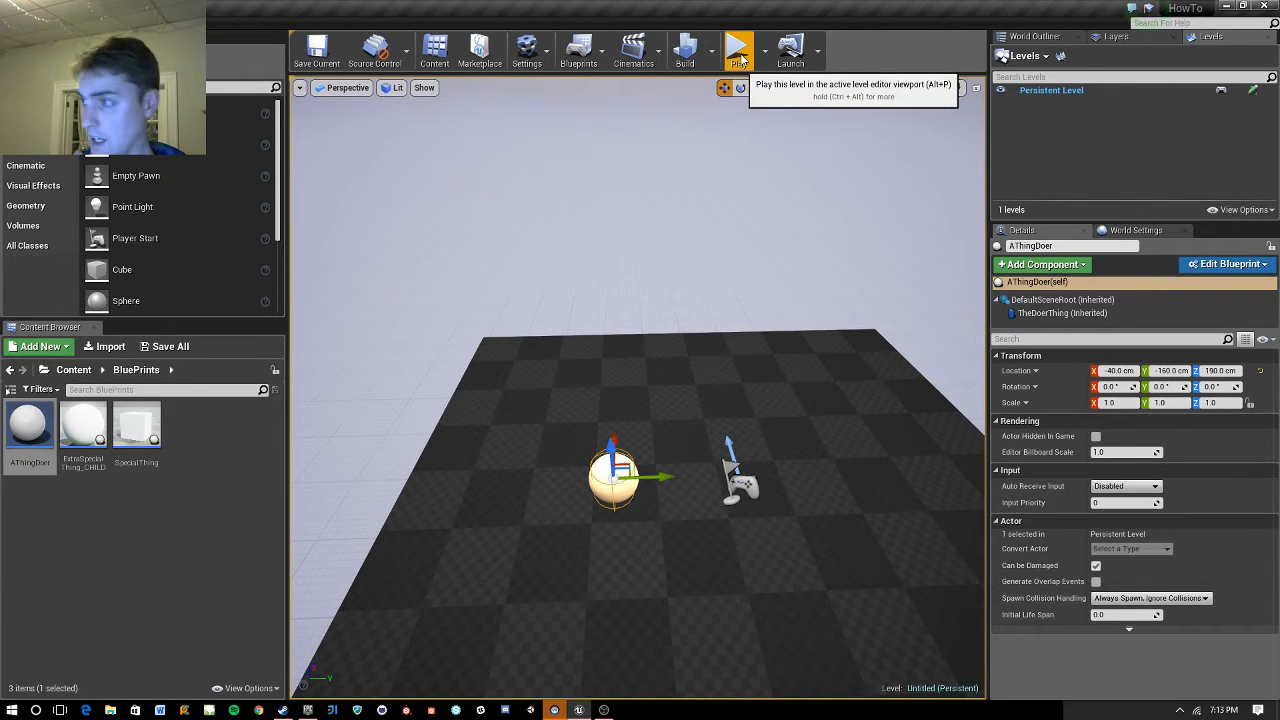
Play the level, stop the session, and reopen the AThingDoer blueprint.
click(738, 50)
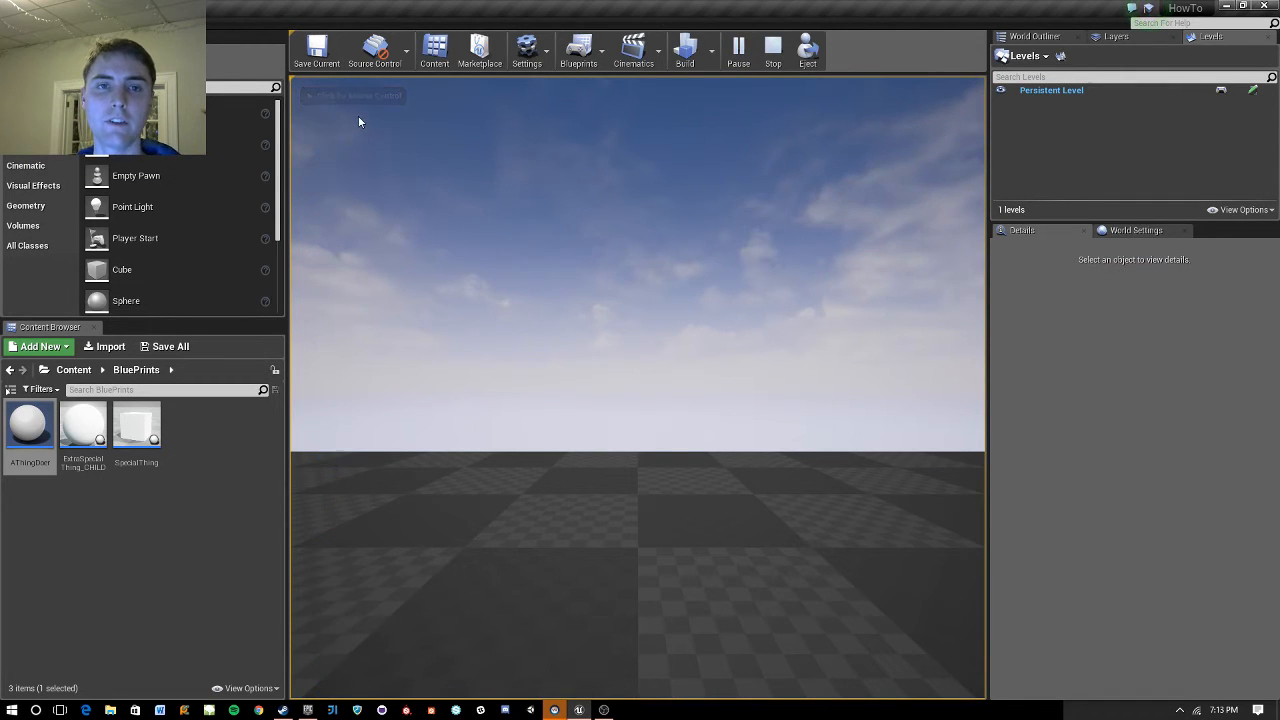
click(772, 50)
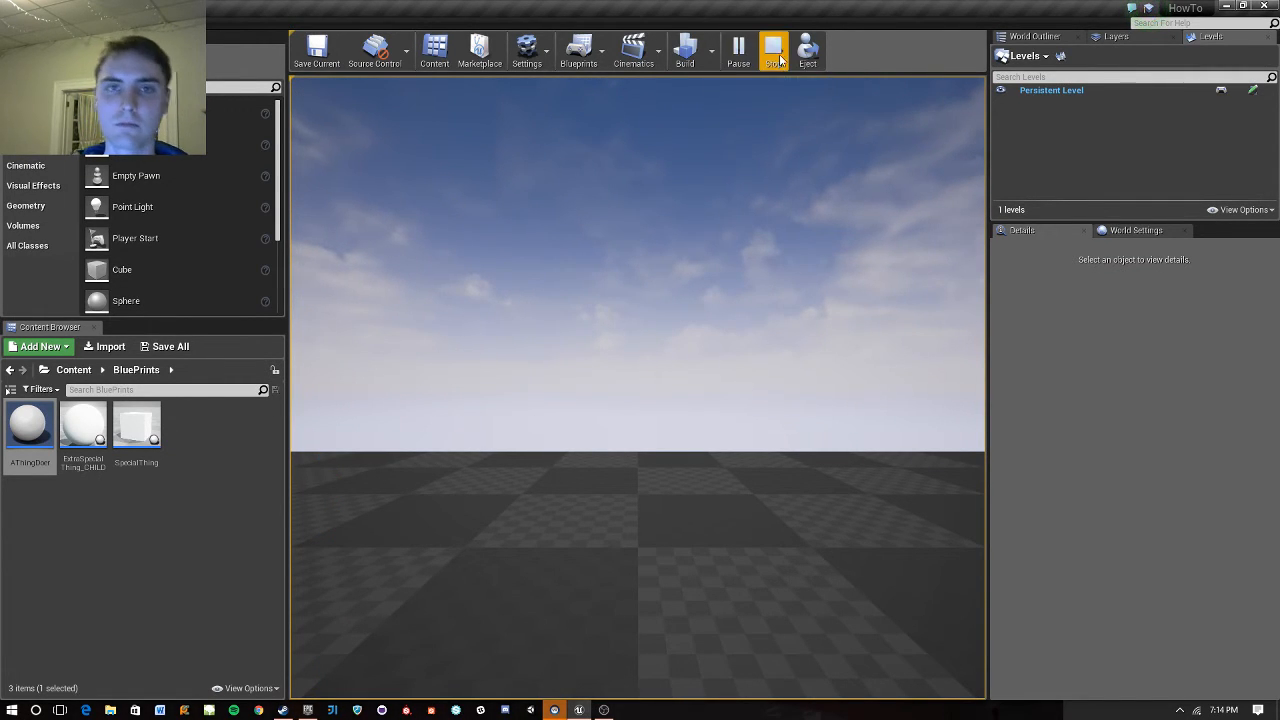
click(772, 50)
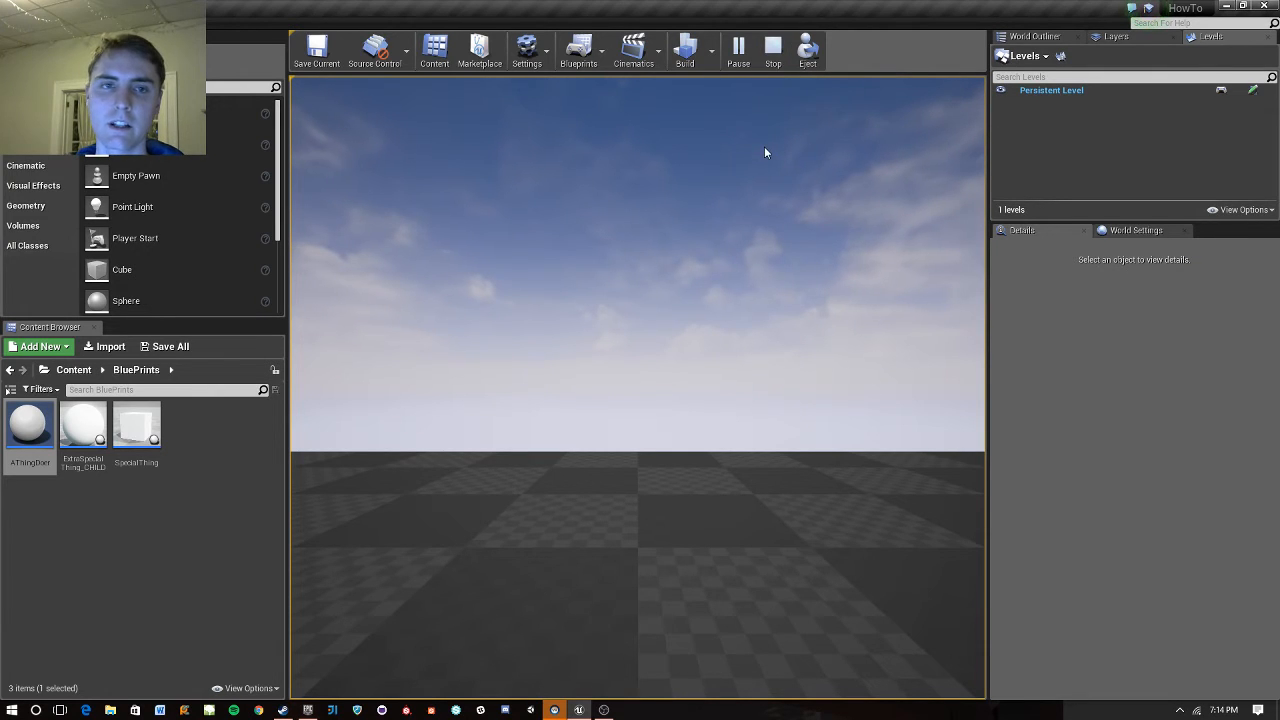
mouse_move(772, 50)
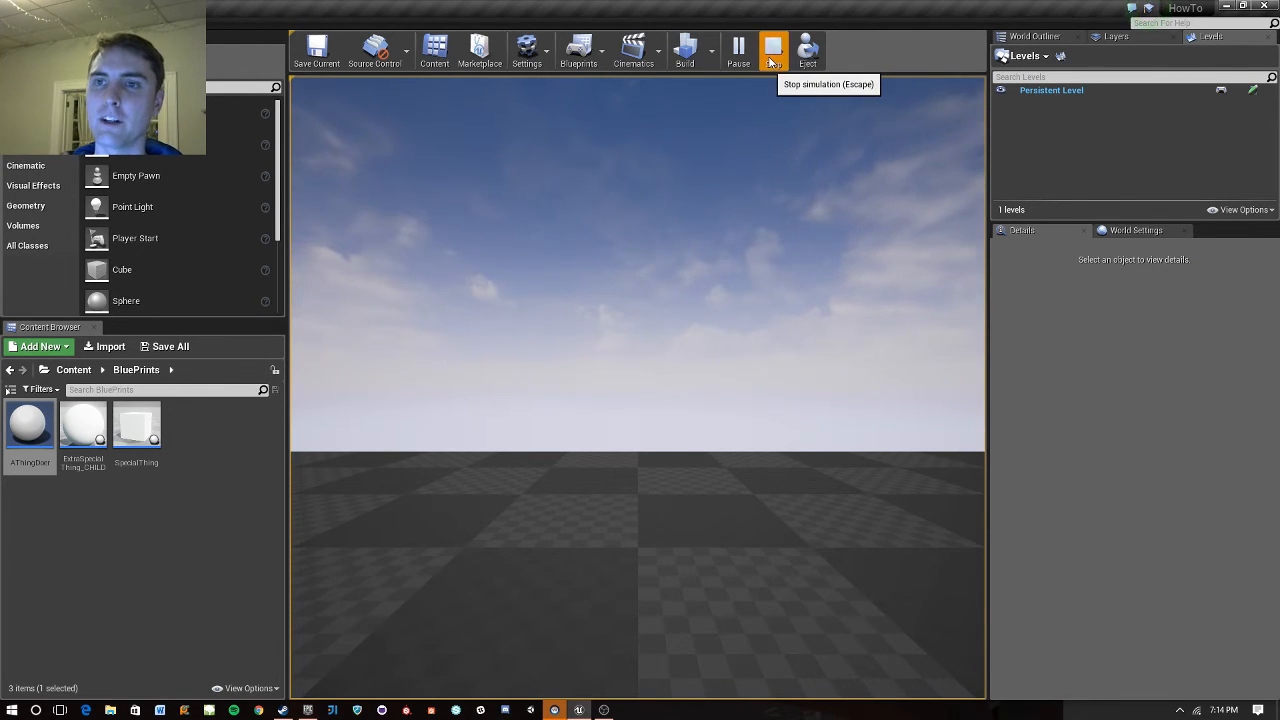
click(772, 50)
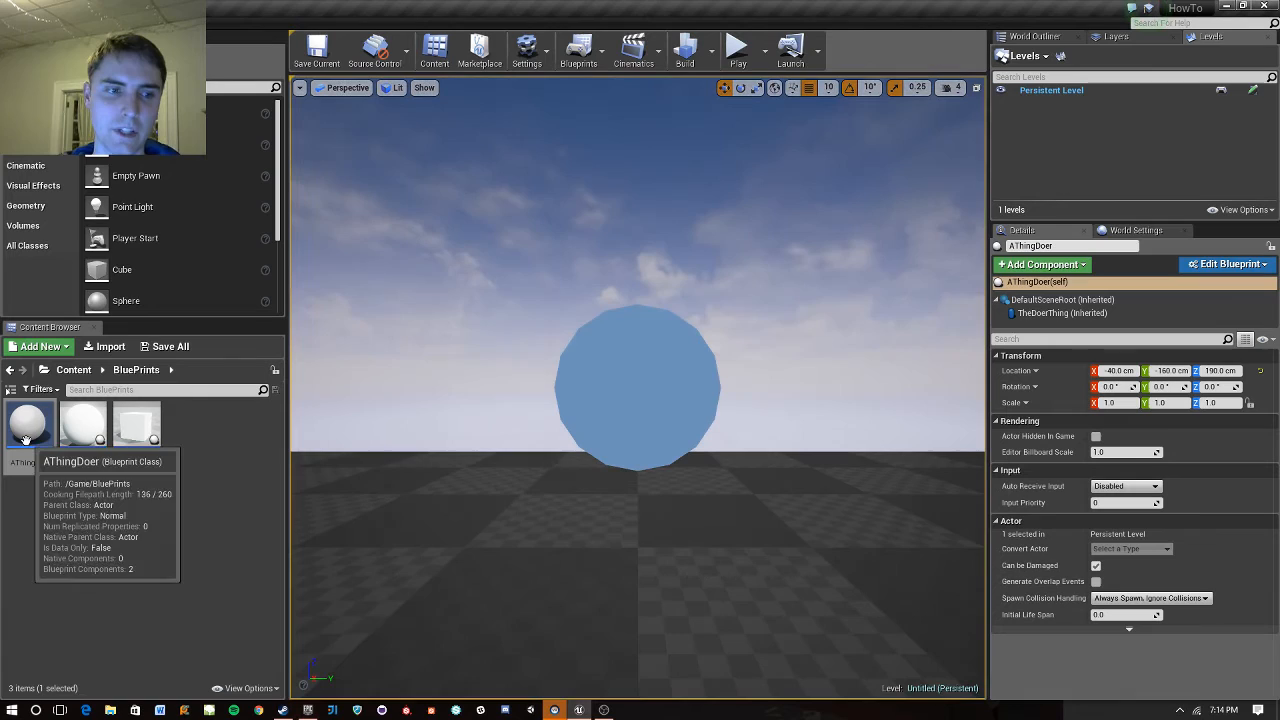
double_click(28, 424)
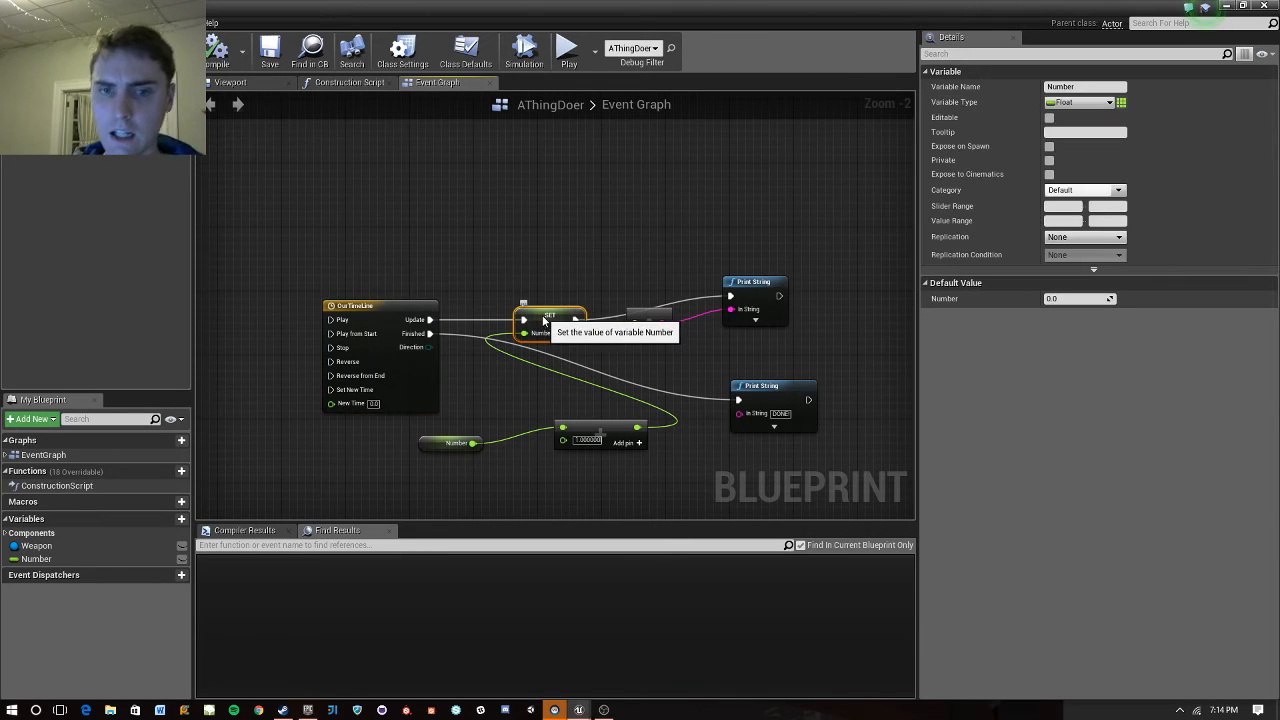
drag(550, 318, 556, 272)
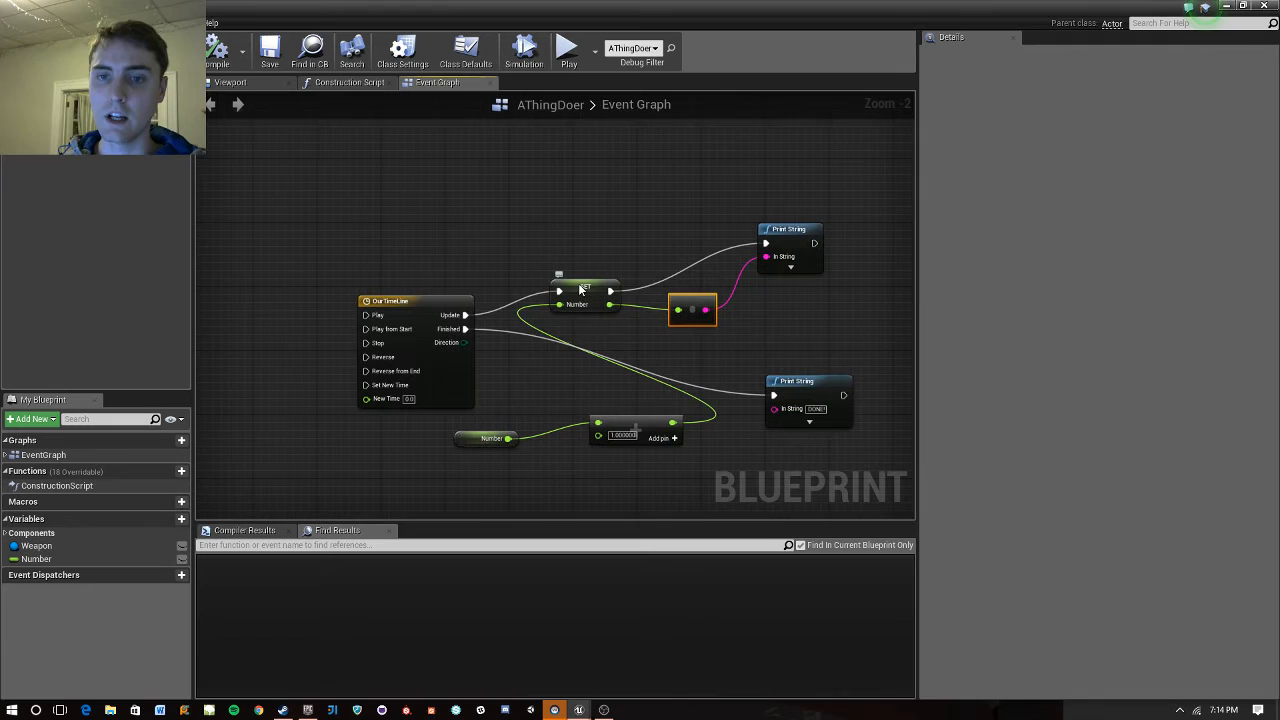
mouse_move(790, 220)
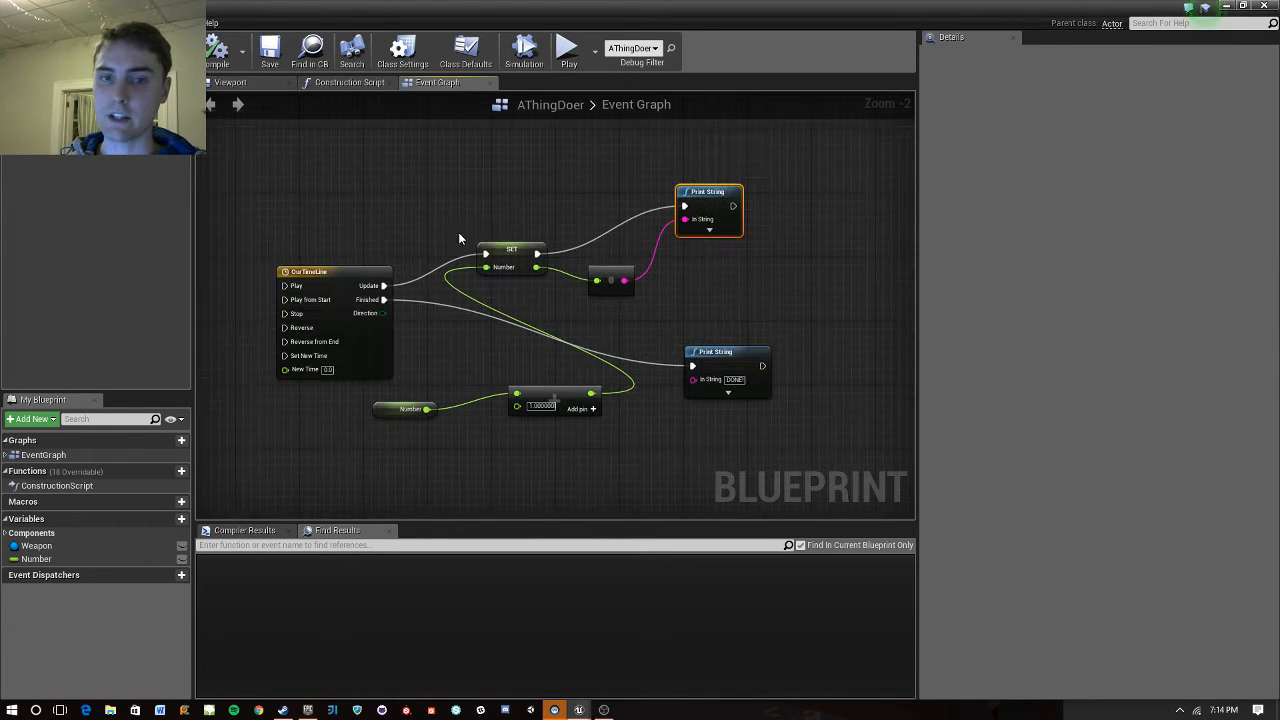
click(310, 272)
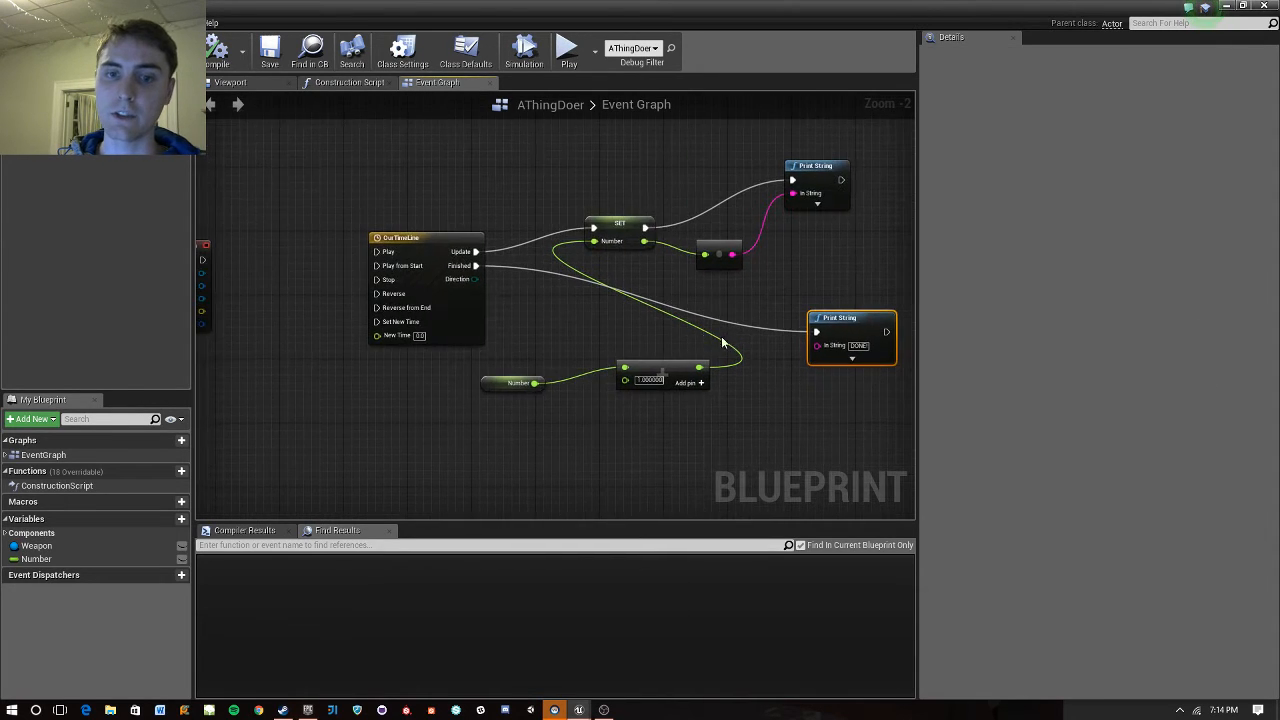
scroll(down, 3)
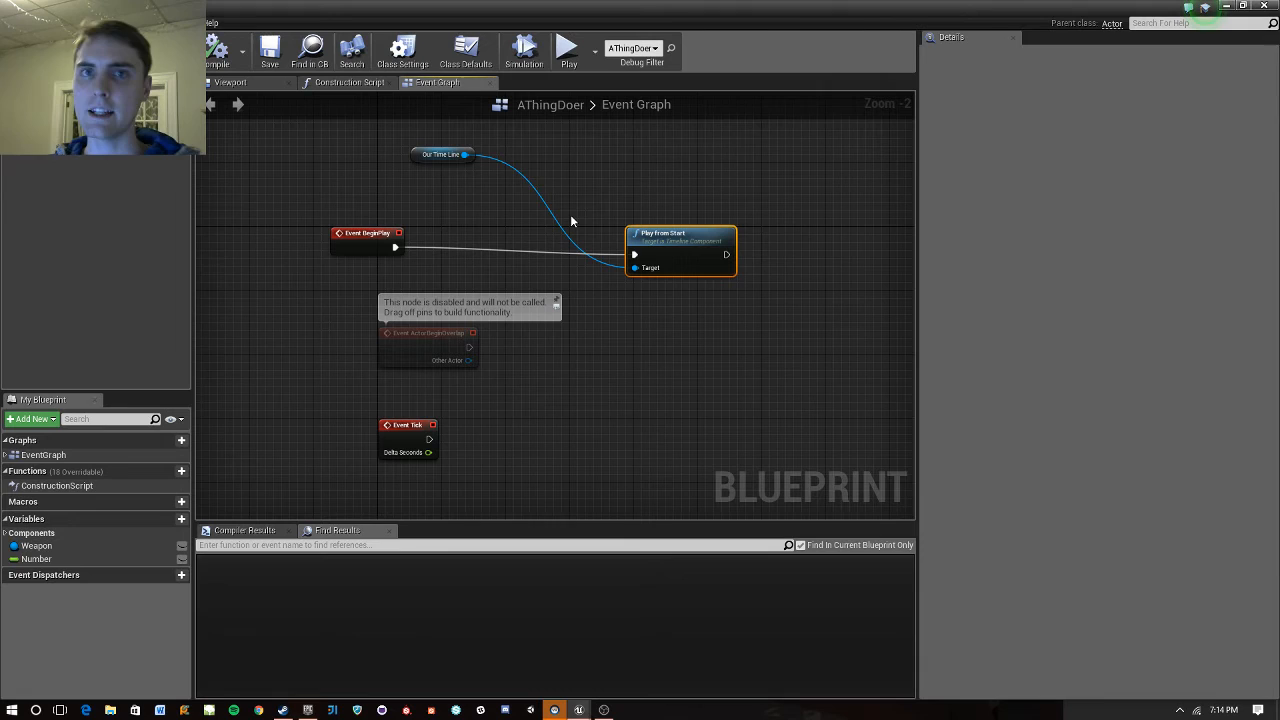
mouse_move(462, 156)
text(set)
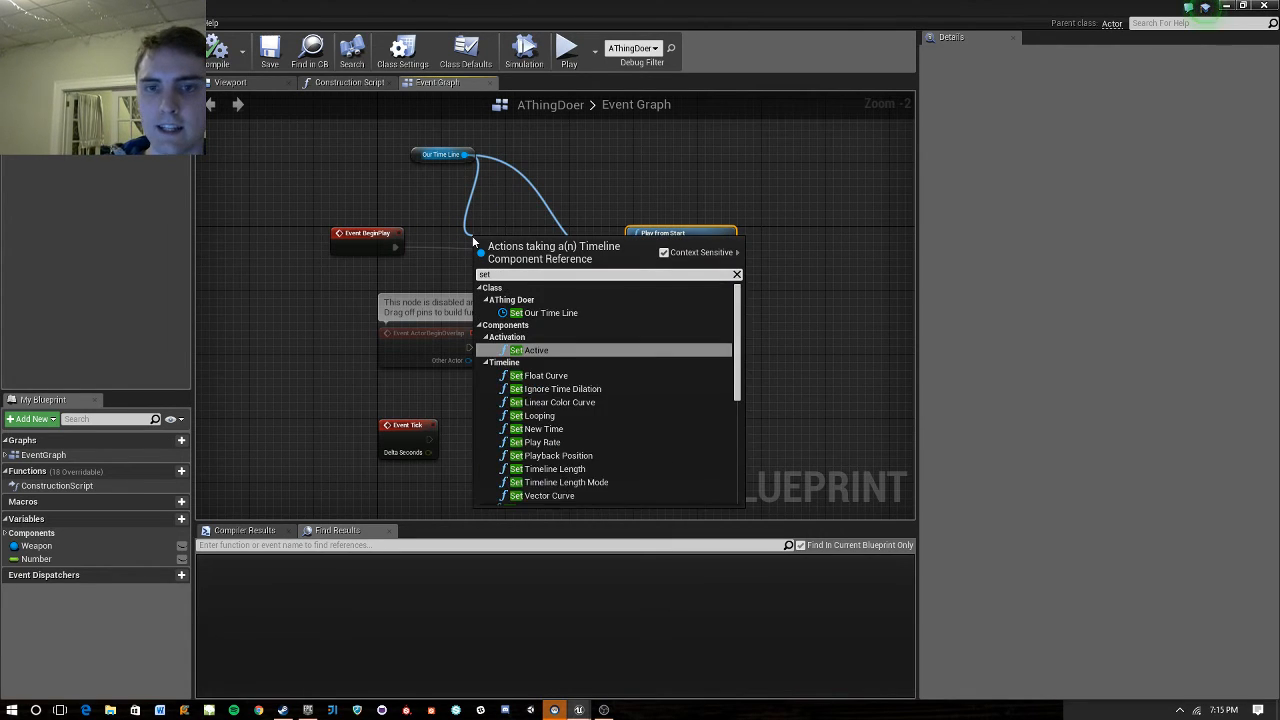
Add a Set Active node for the timeline with New Active ticked.
click(534, 350)
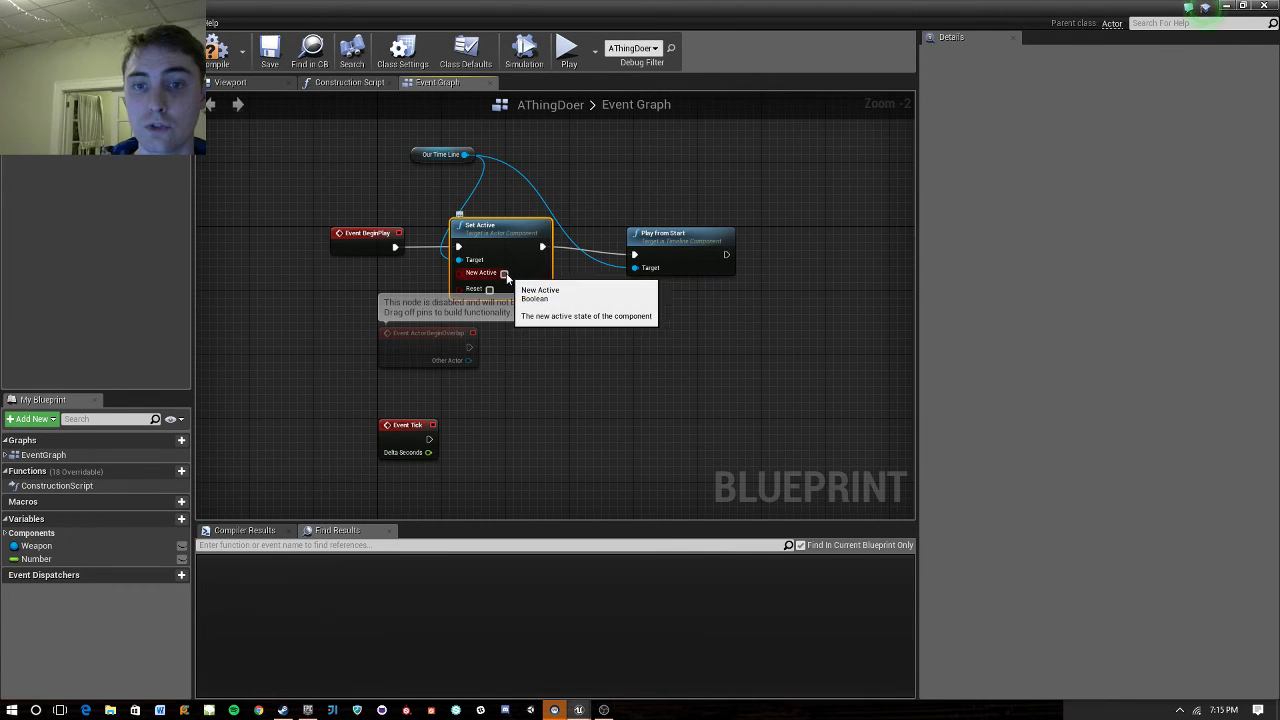
click(512, 272)
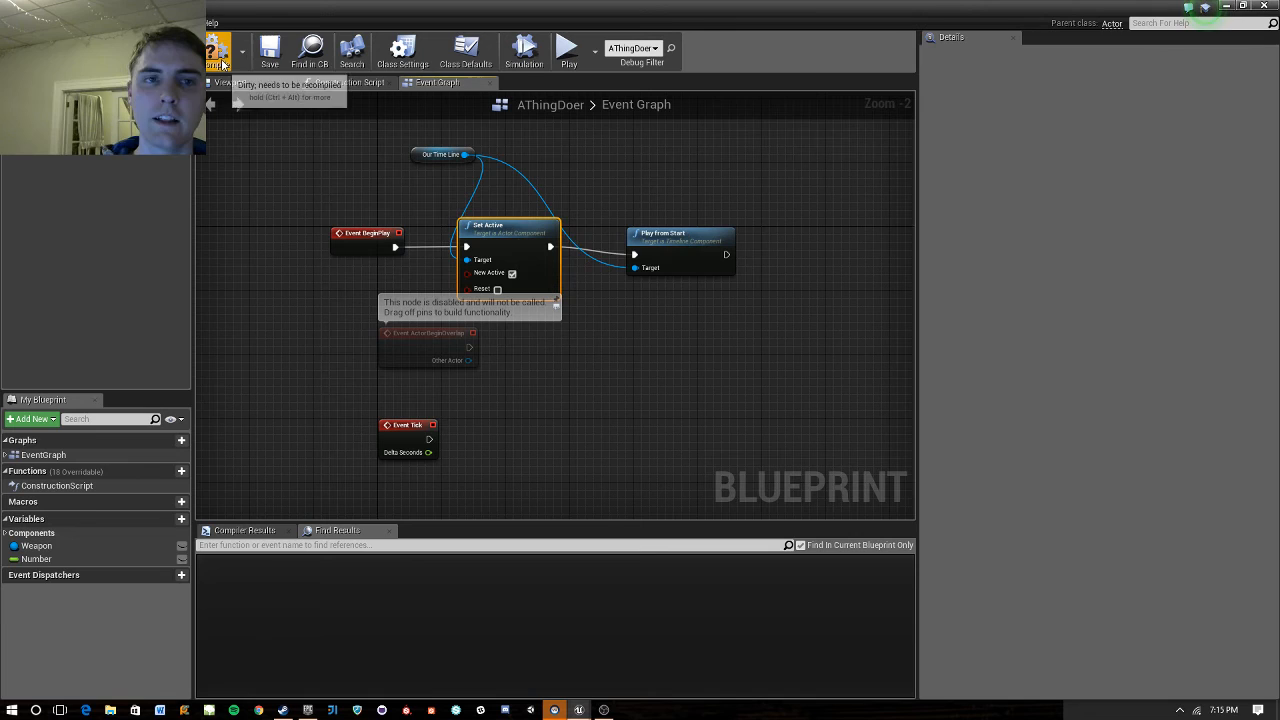
mouse_move(636, 250)
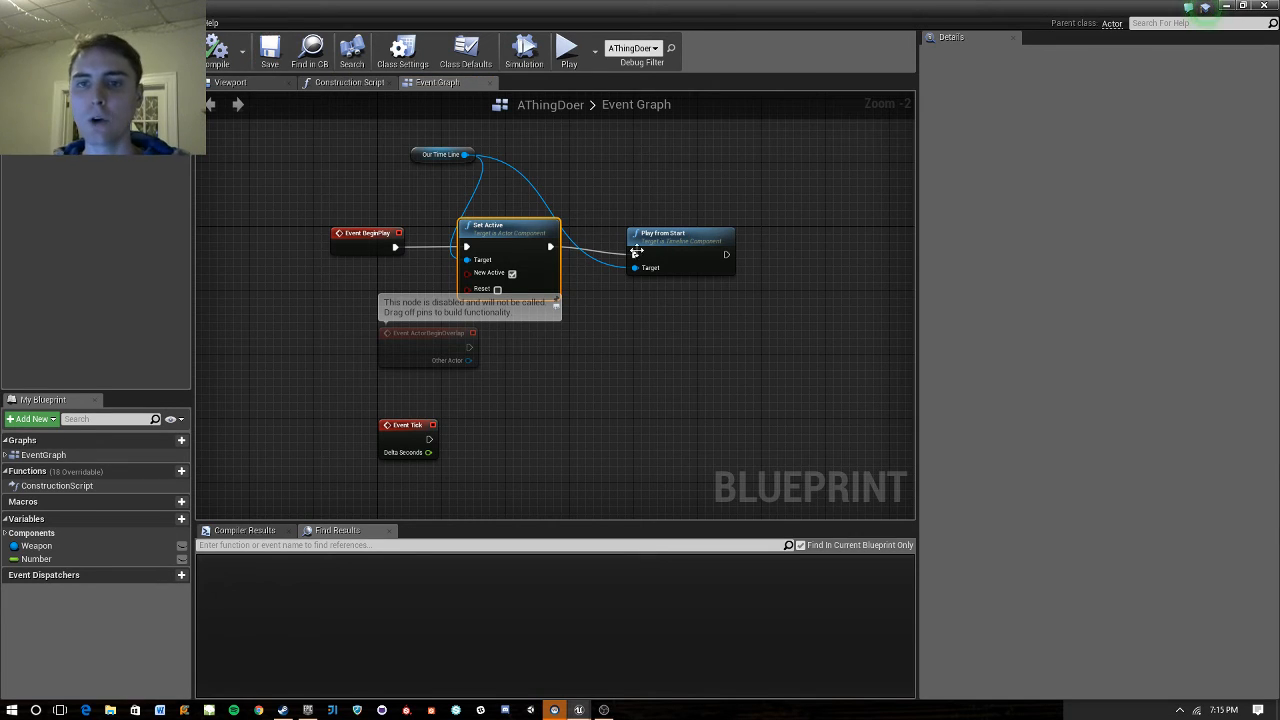
mouse_move(356, 232)
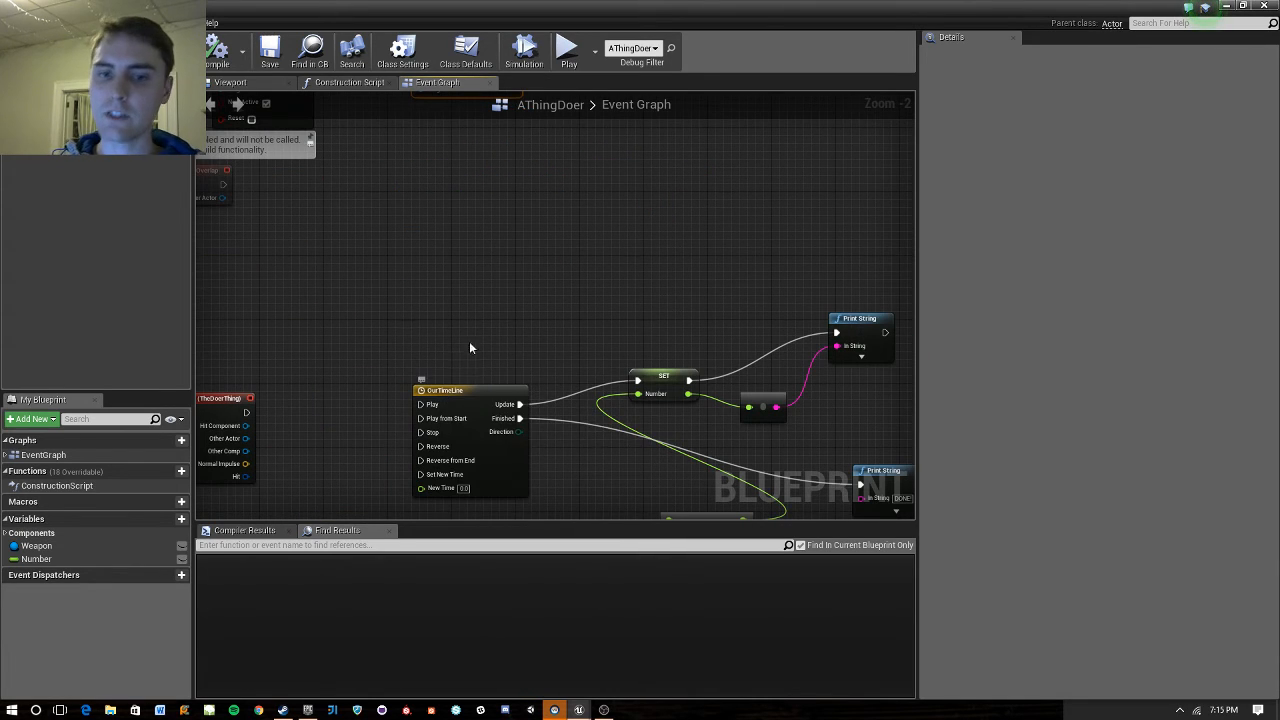
mouse_move(476, 390)
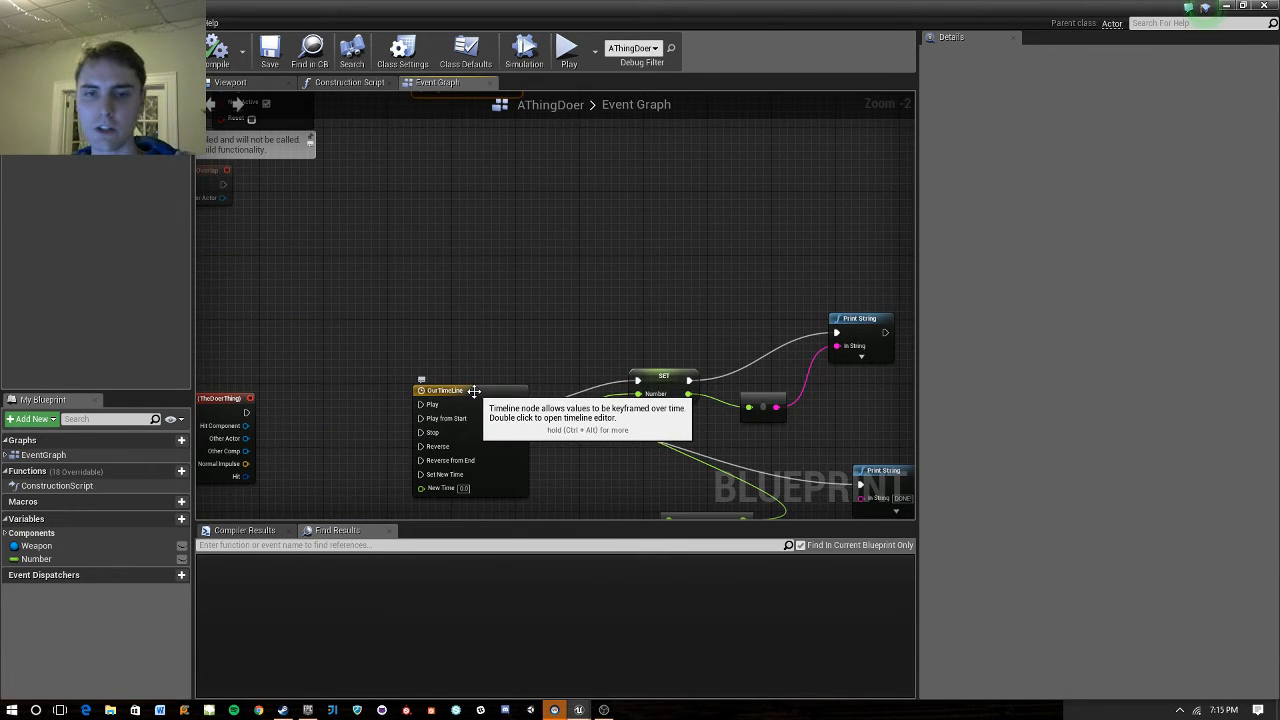
Add a float track to OurTimeLine with keys at time 0 value 0 and time 3 value 1, length 3.
double_click(444, 390)
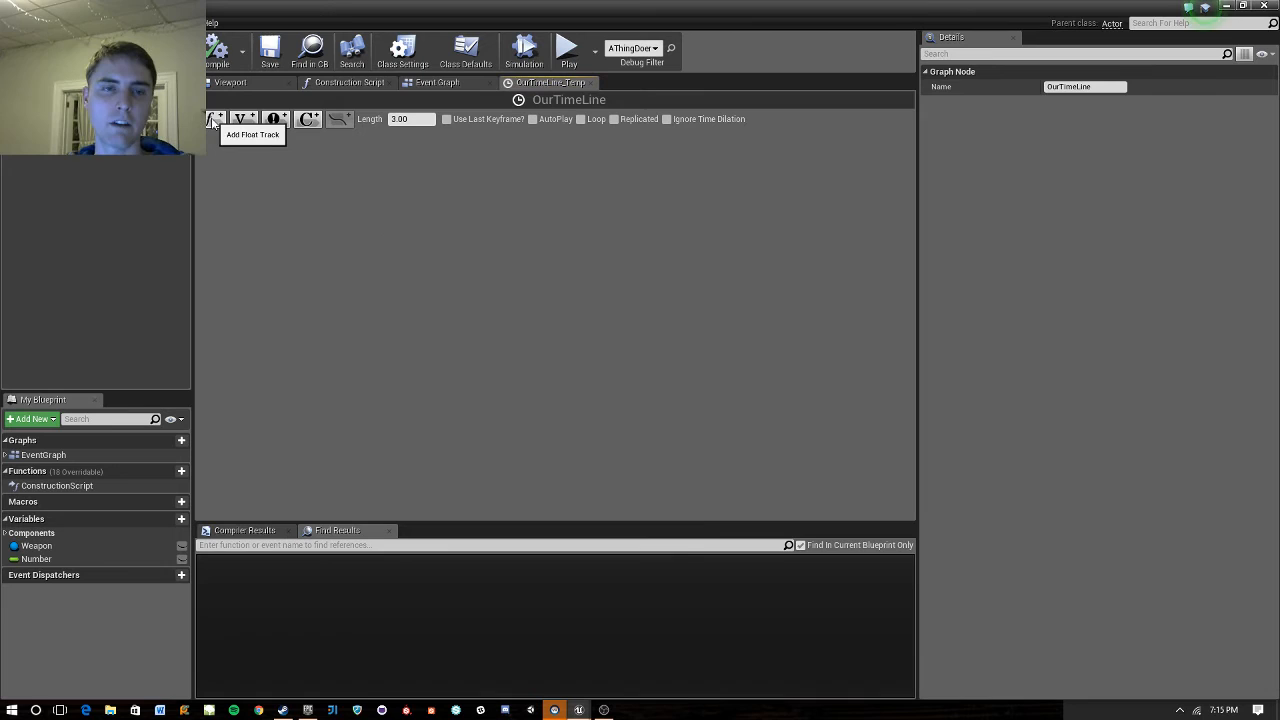
click(214, 120)
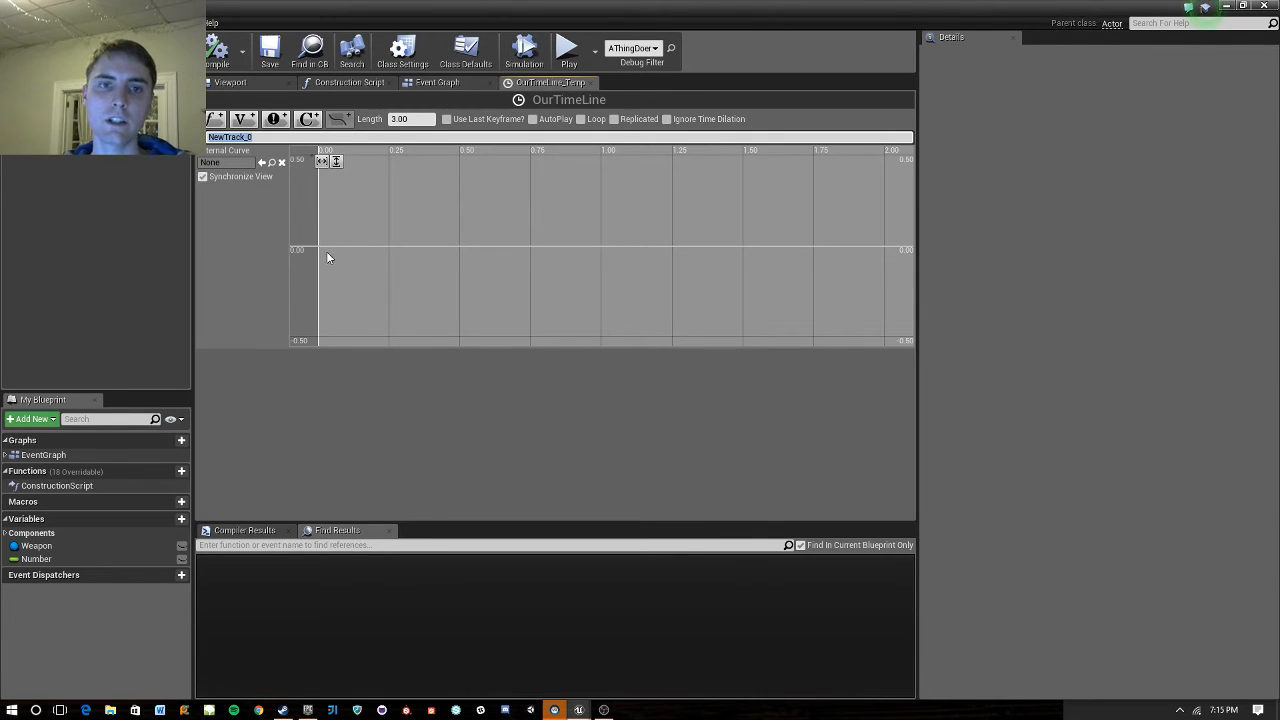
mouse_move(318, 252)
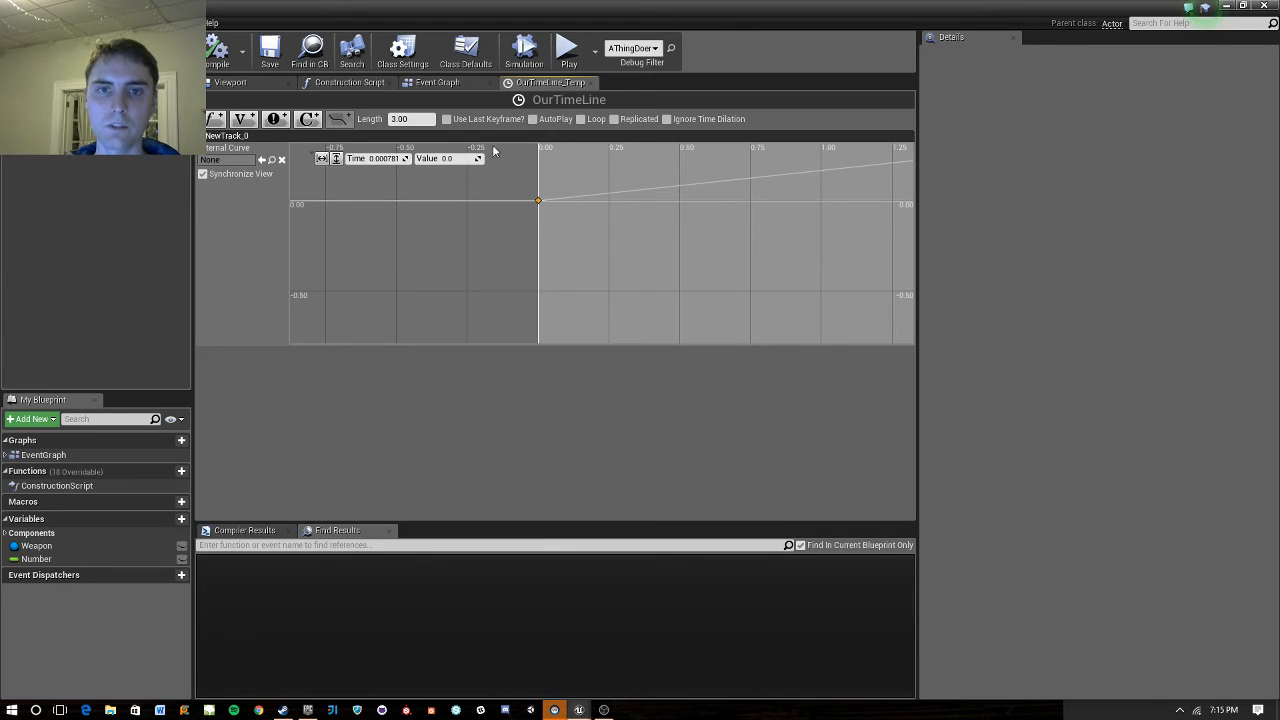
triple_click(378, 158)
text(3)
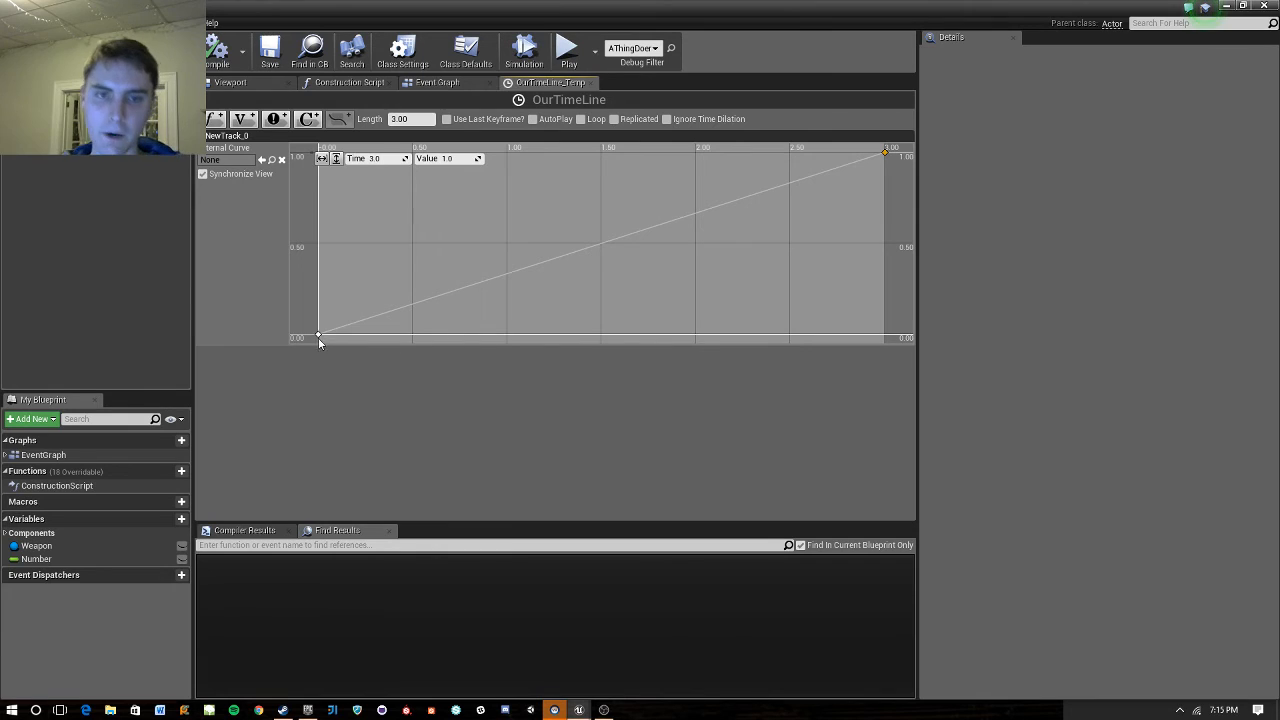
mouse_move(320, 336)
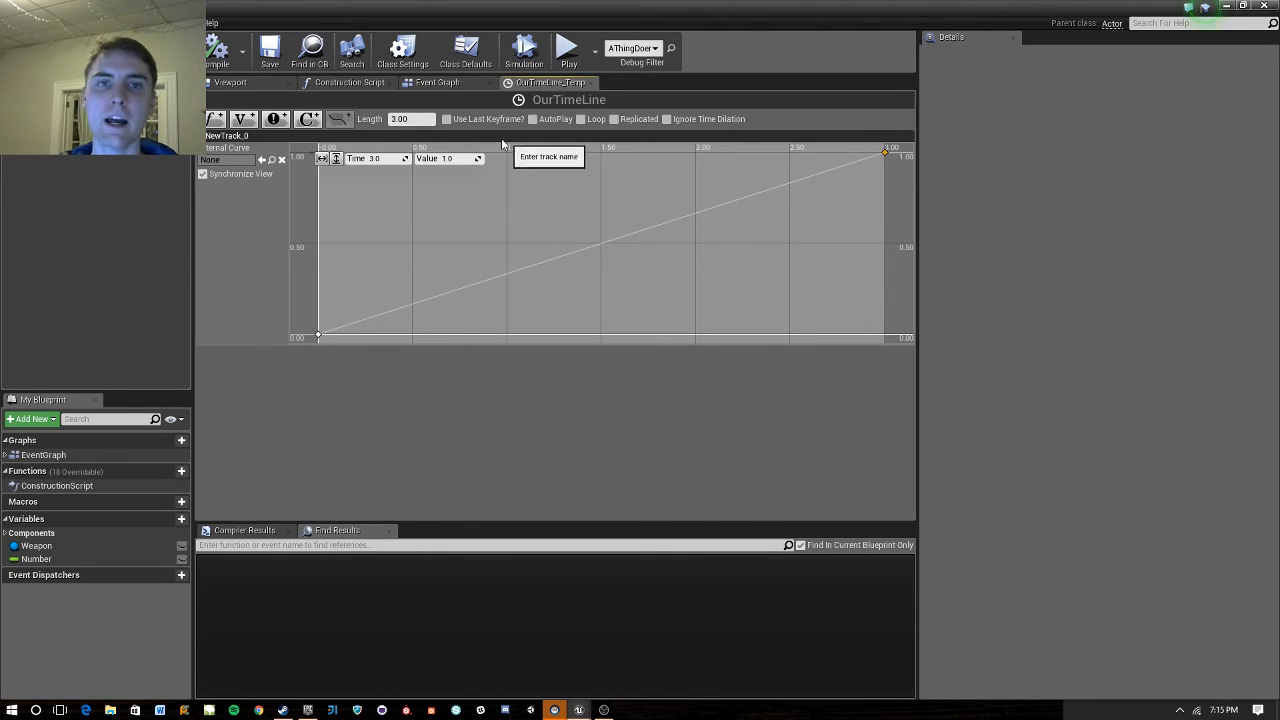
mouse_move(672, 162)
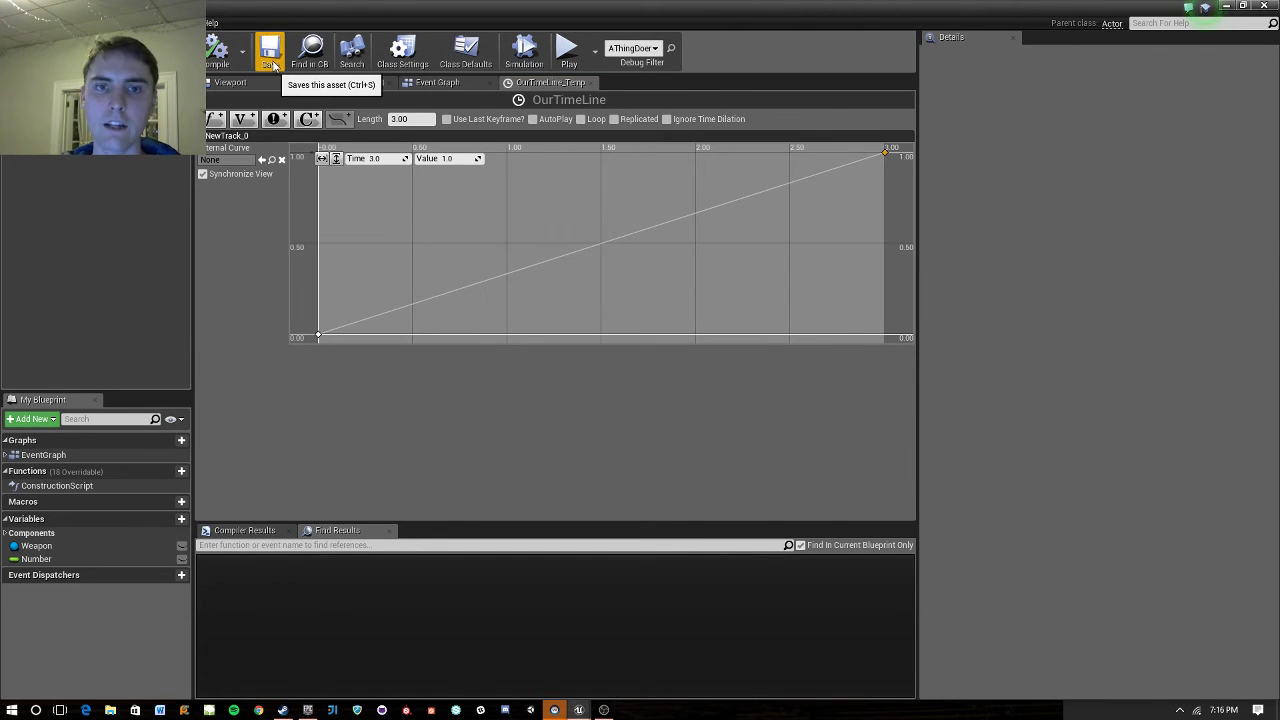
Save AThingDoer and wire the New Track 0 output into the Set Number value.
click(268, 50)
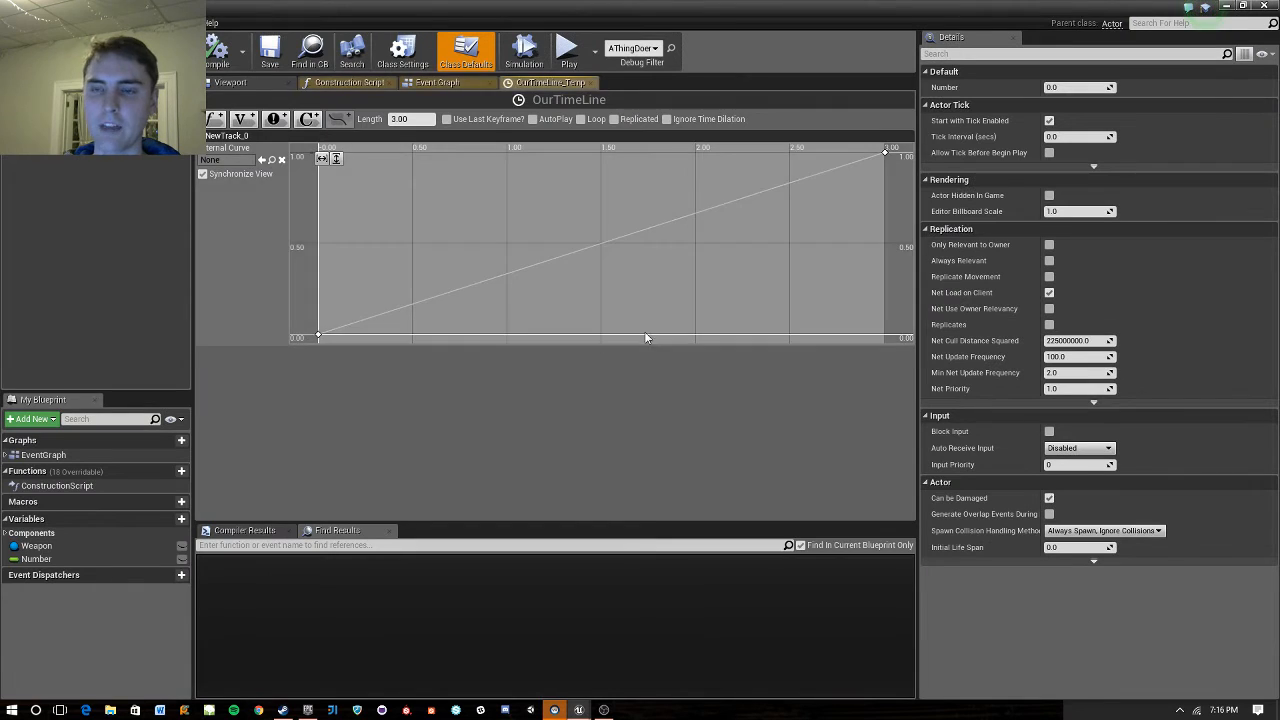
click(436, 82)
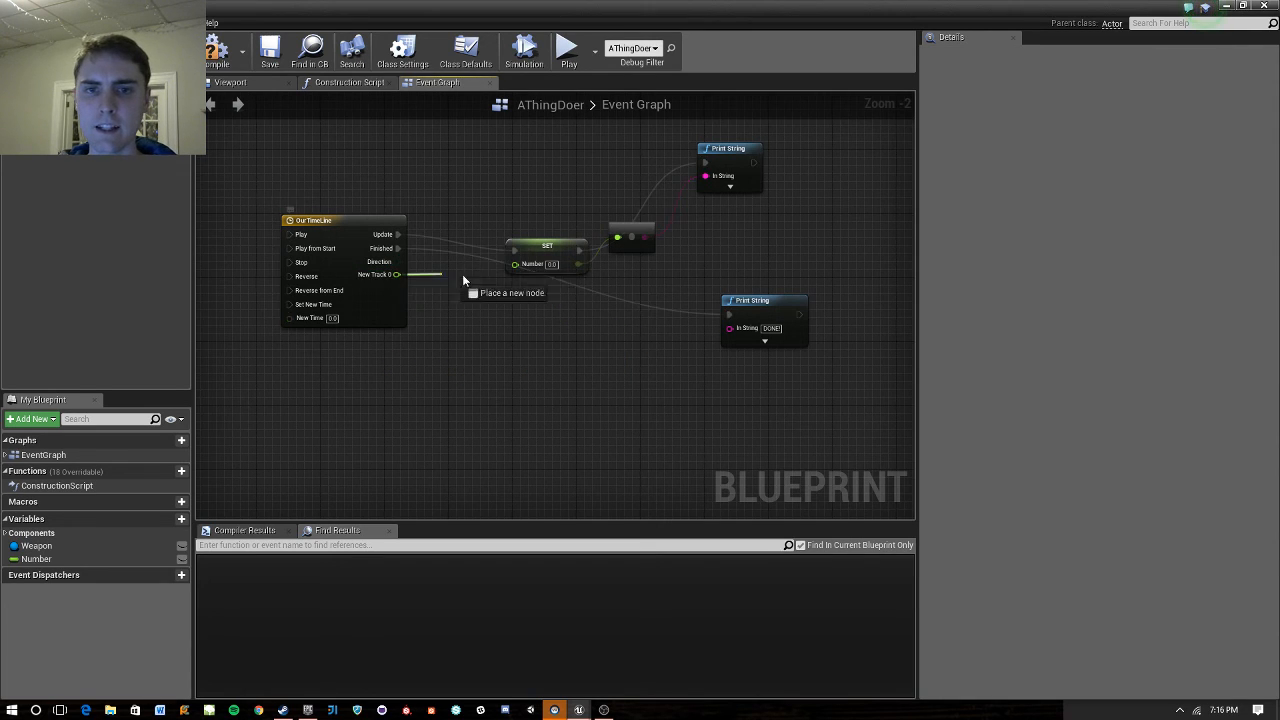
mouse_move(344, 222)
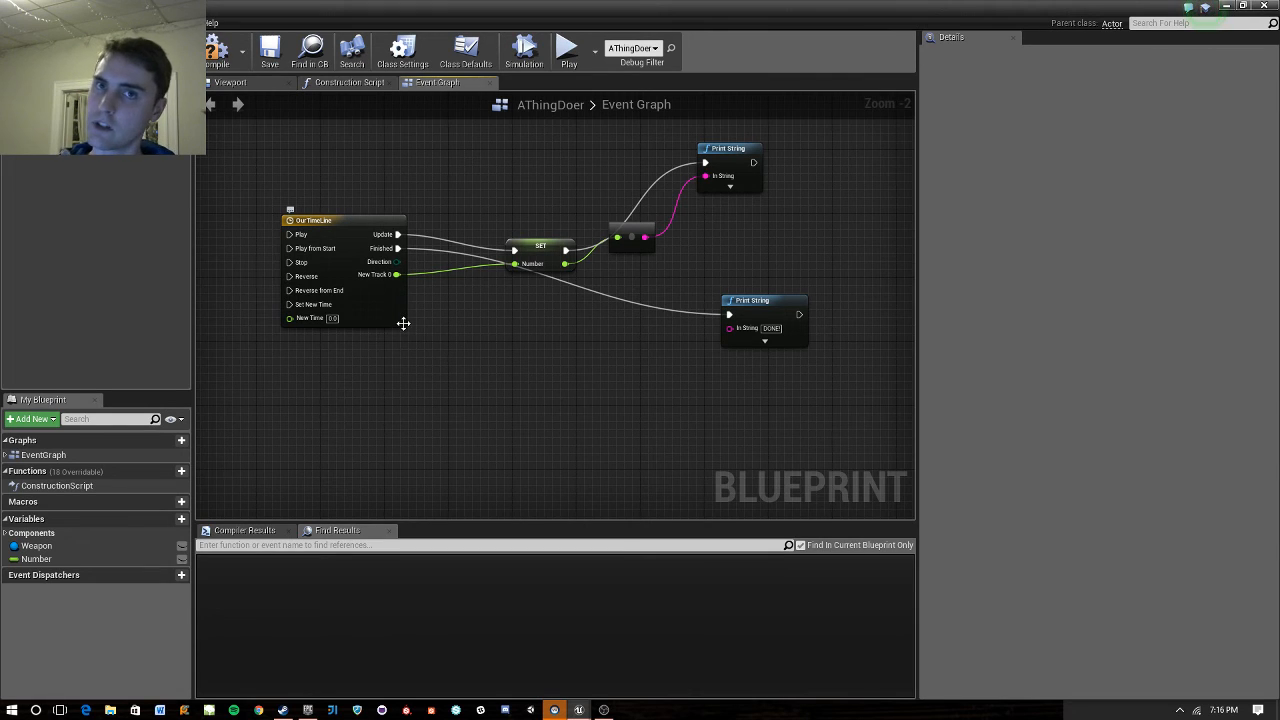
mouse_move(444, 304)
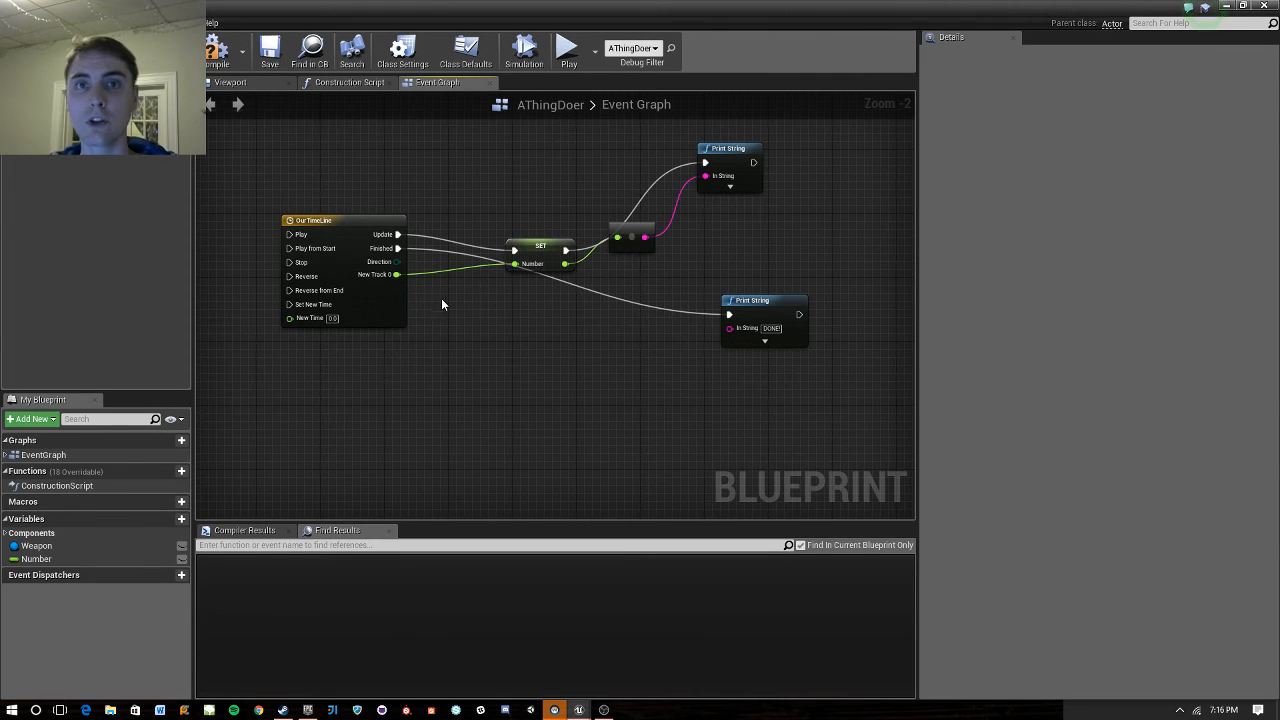
click(516, 236)
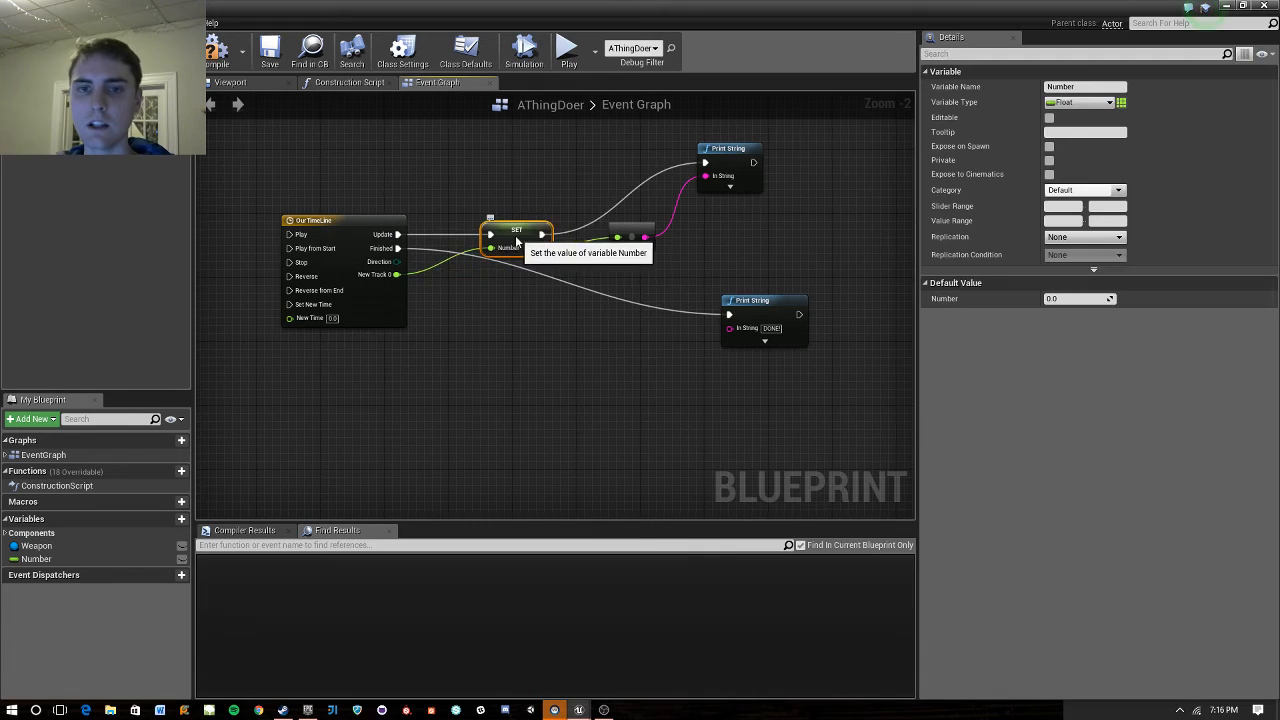
mouse_move(216, 50)
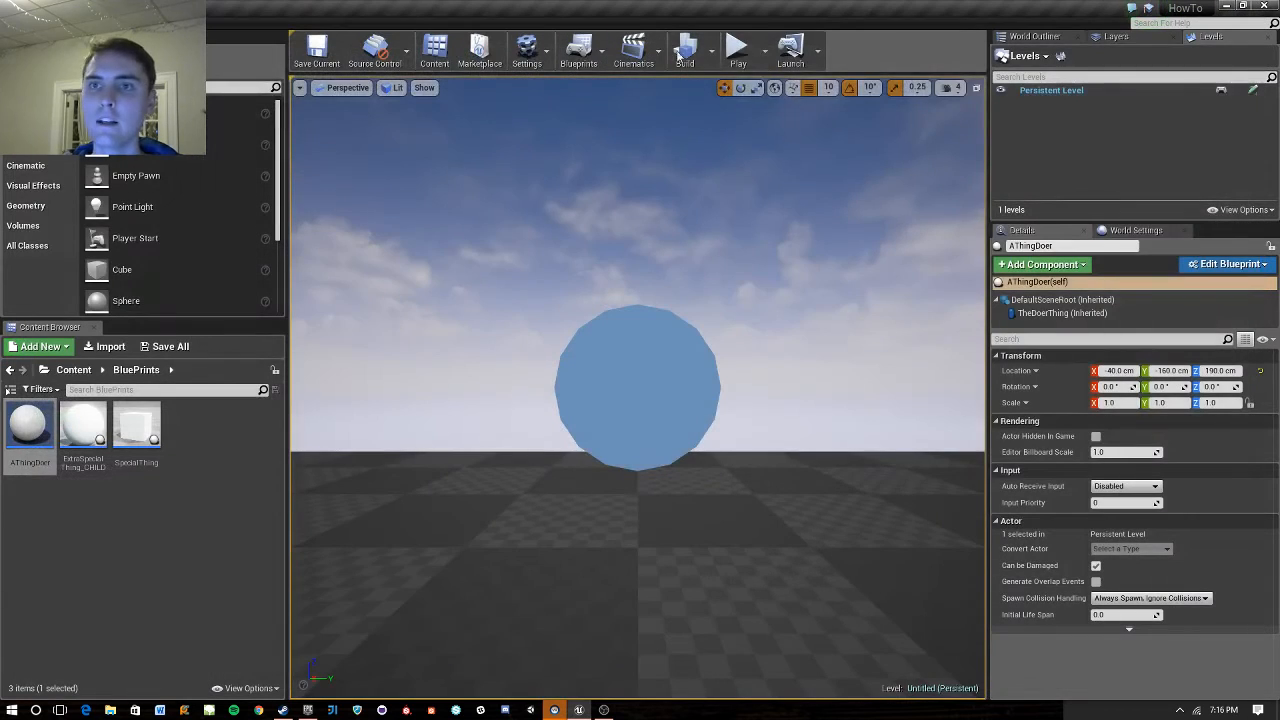
Play the level and watch New Track 0 climb along the 0-to-1 curve.
click(738, 44)
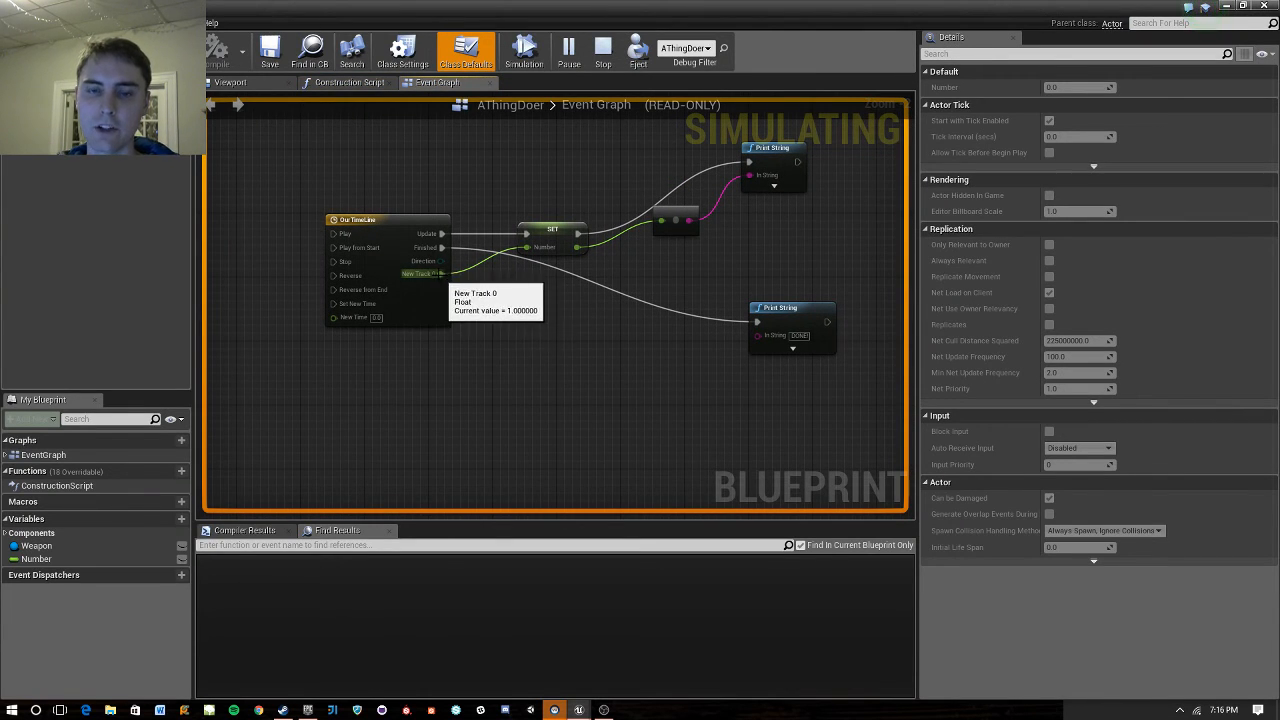
mouse_move(404, 222)
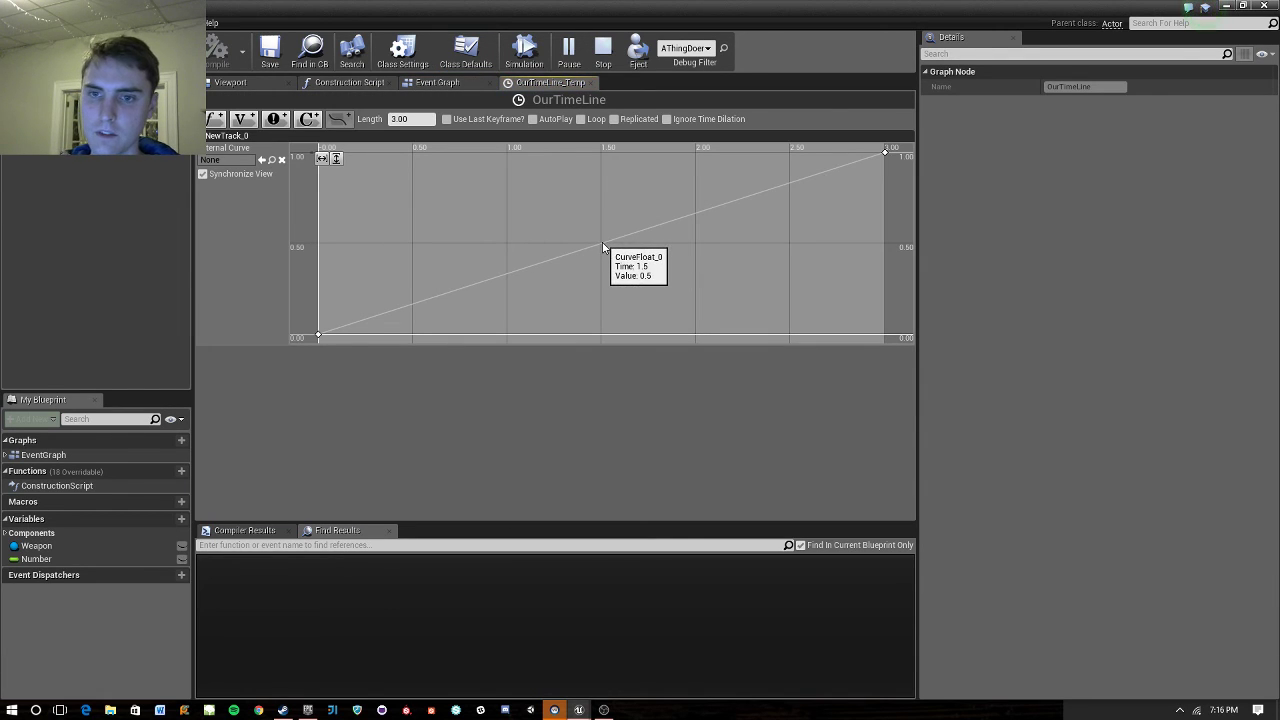
mouse_move(632, 240)
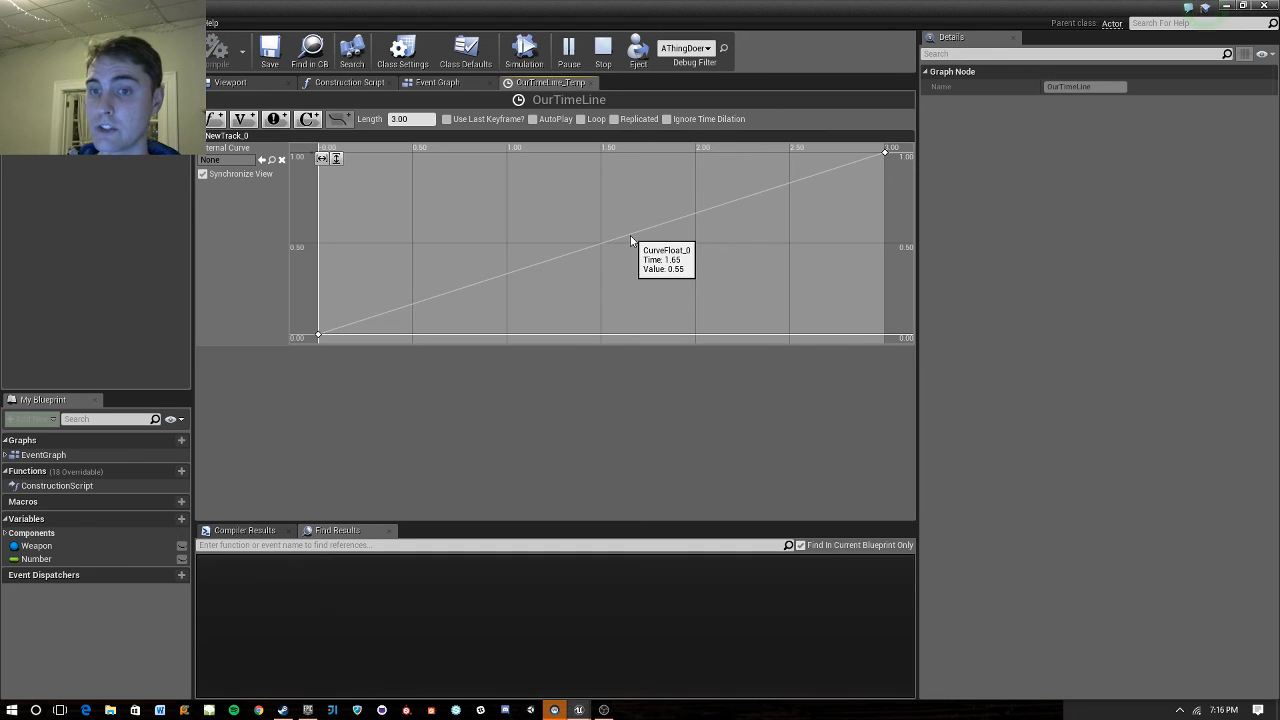
mouse_move(628, 230)
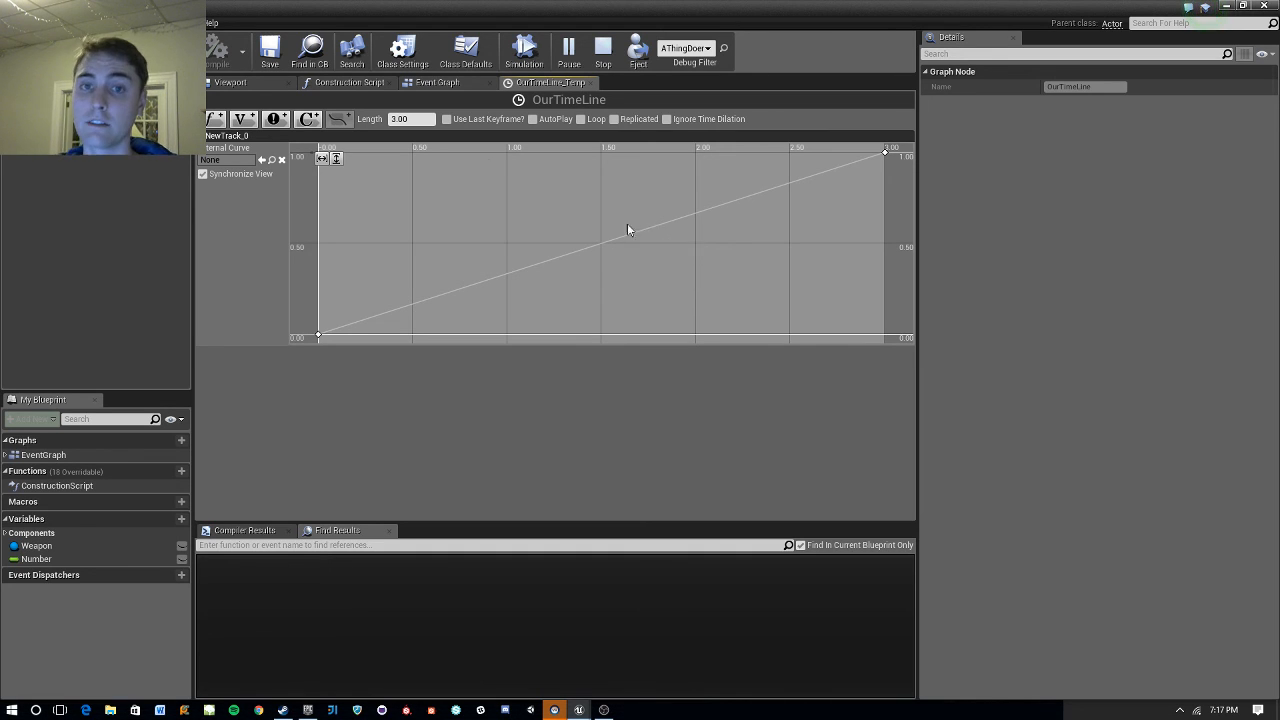
mouse_move(636, 206)
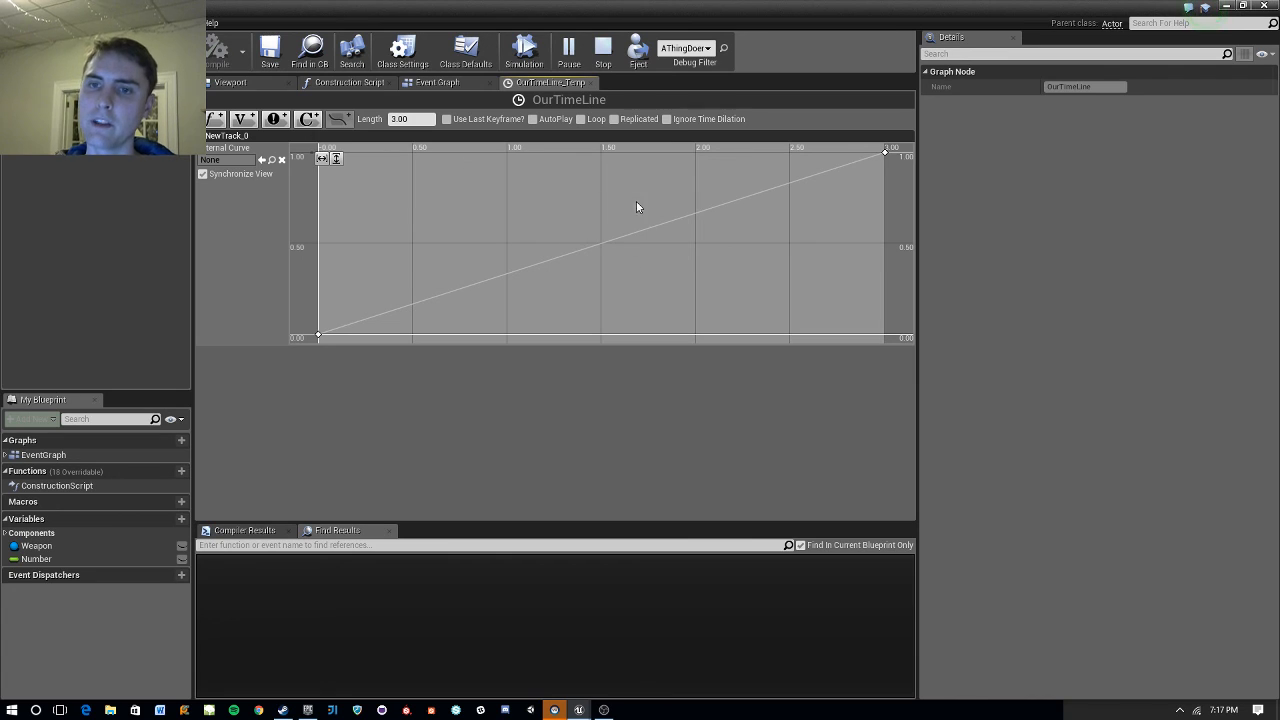
mouse_move(658, 228)
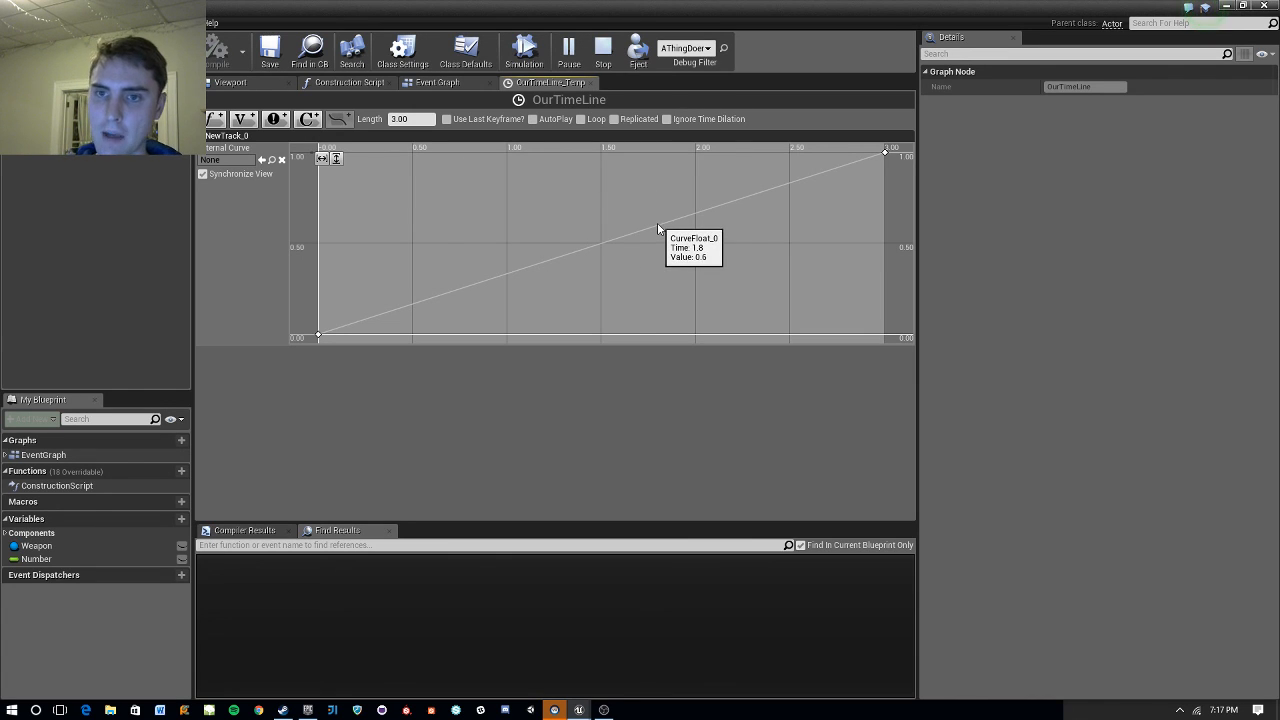
mouse_move(660, 230)
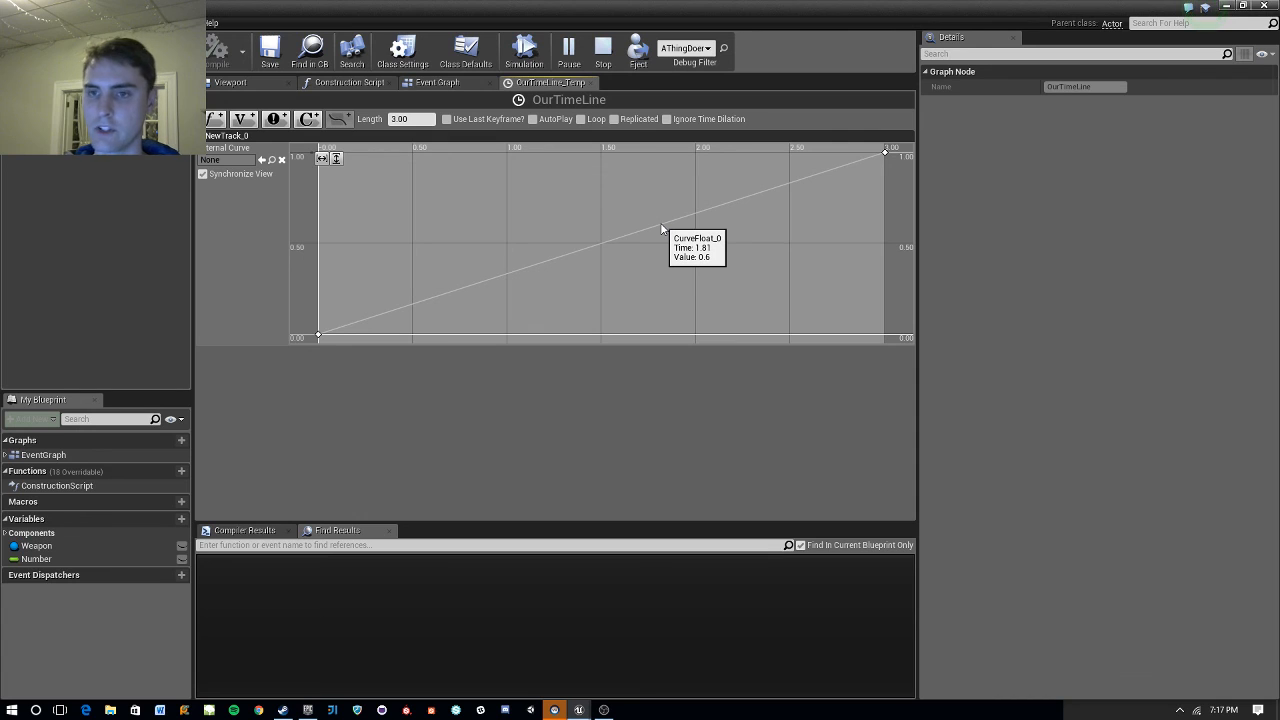
mouse_move(268, 50)
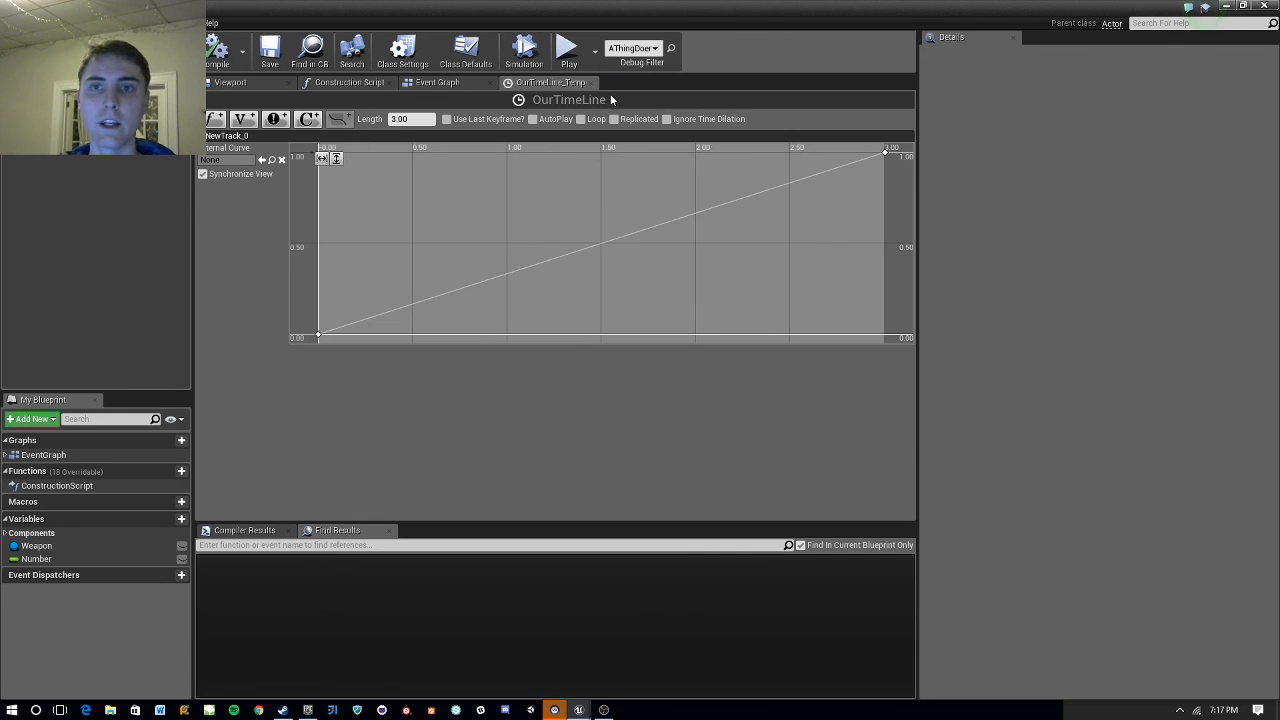
Return to the AThingDoer Event Graph after the play session ends.
click(436, 82)
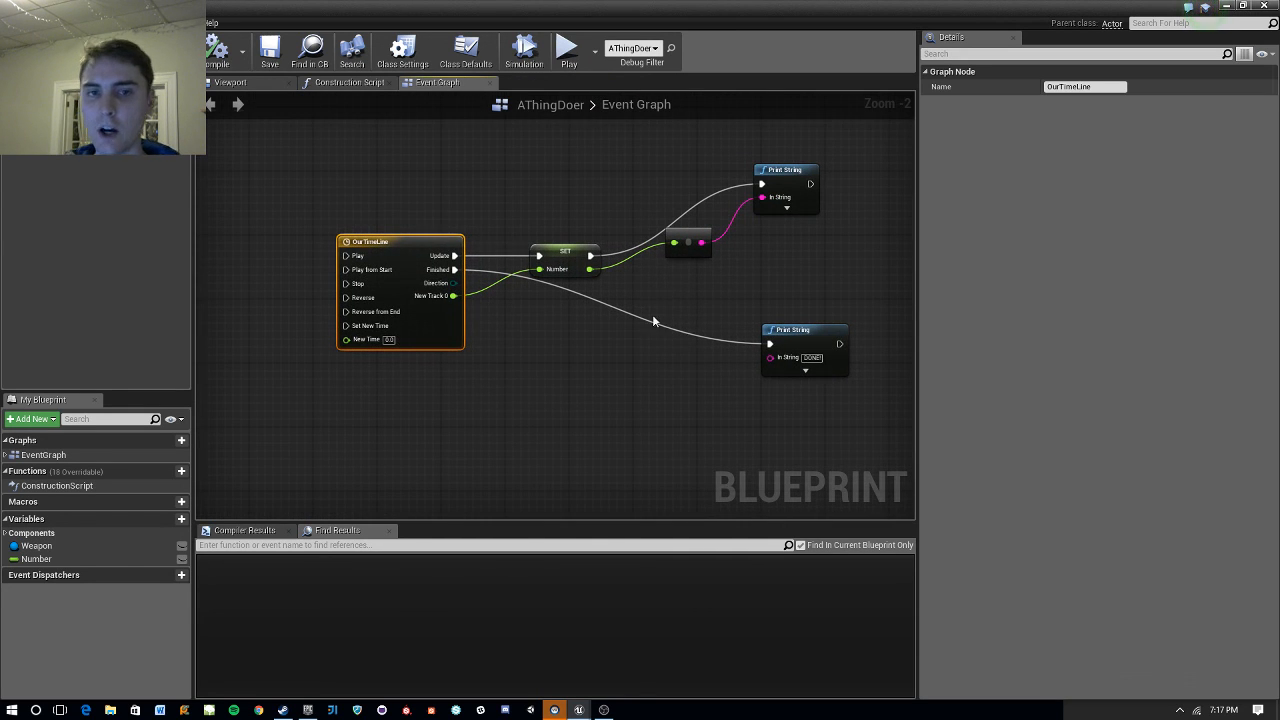
mouse_move(668, 314)
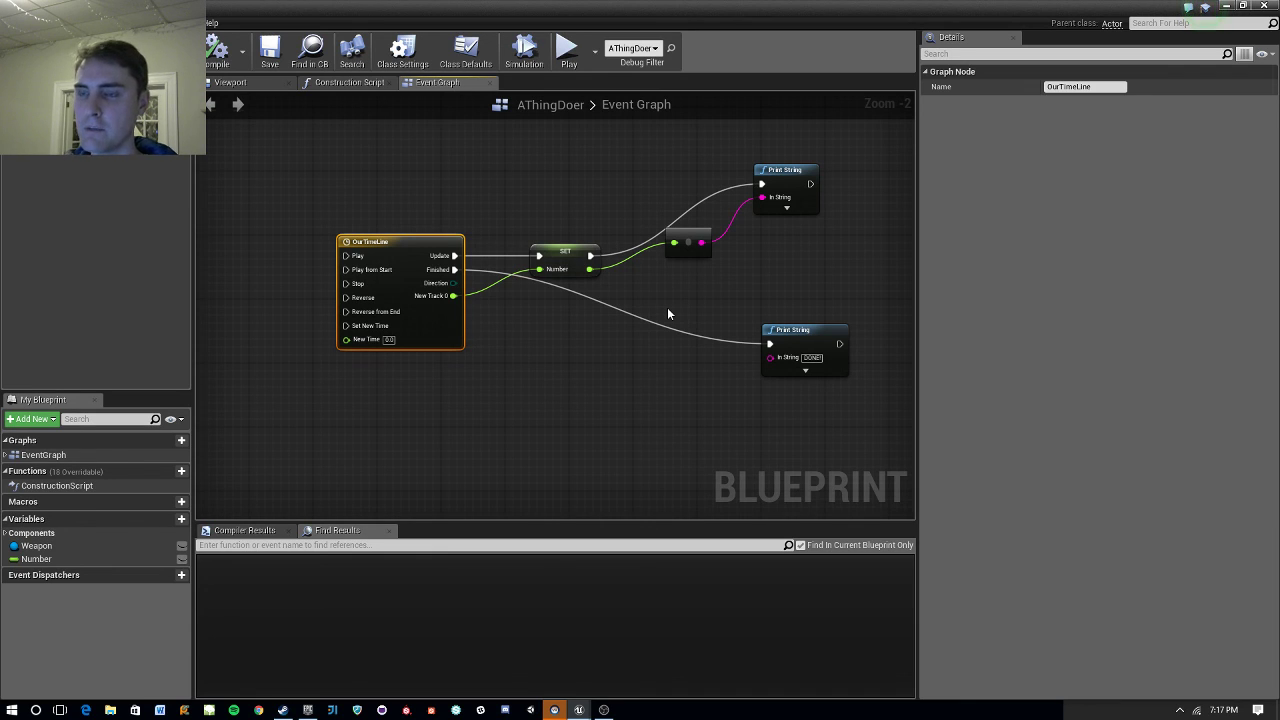
mouse_move(670, 308)
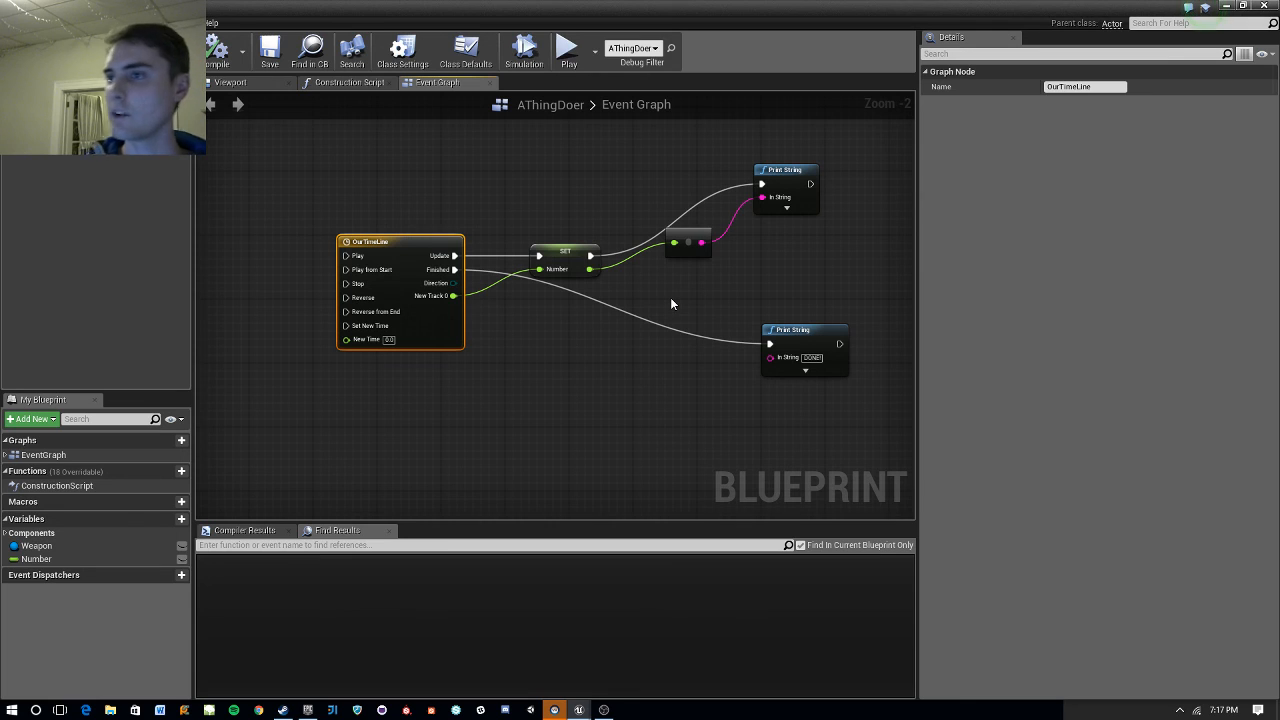
mouse_move(728, 272)
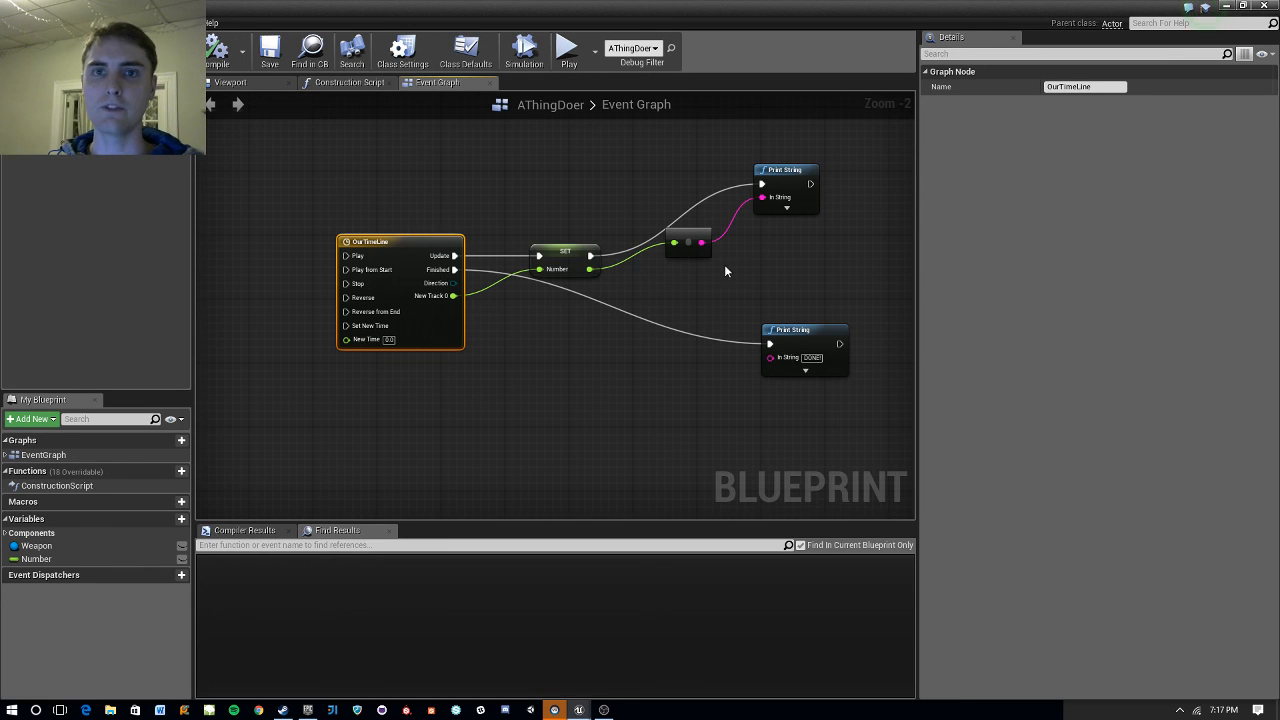